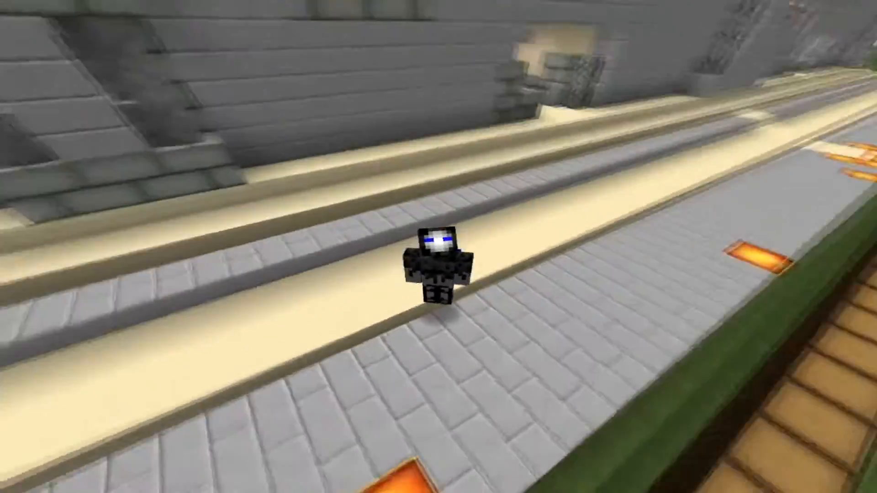
pyautogui.moveTo(439, 246)
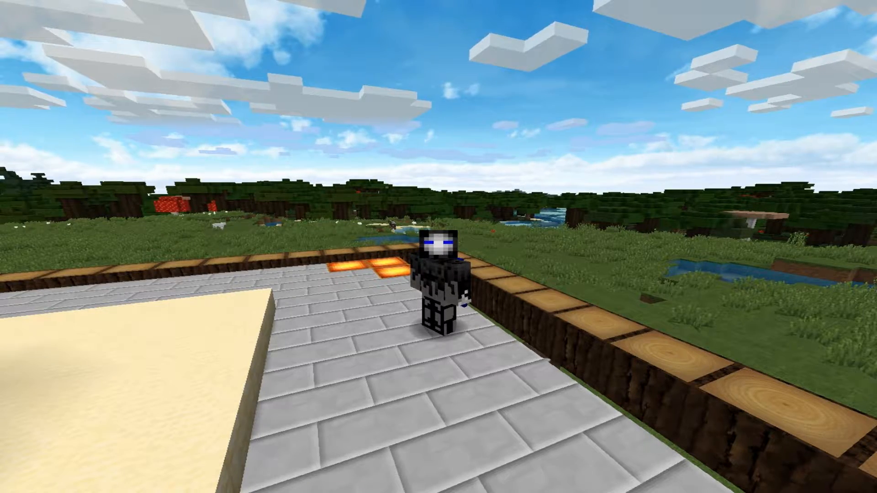
pyautogui.moveTo(438, 247)
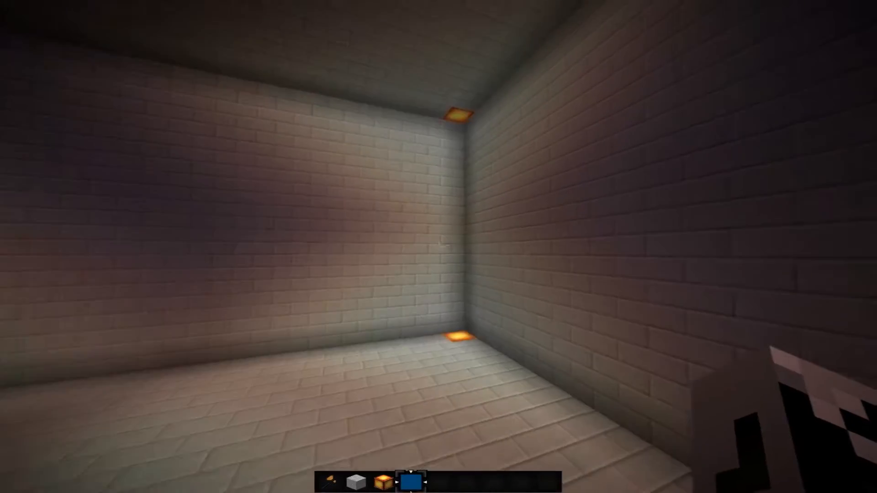
pyautogui.moveTo(439, 247)
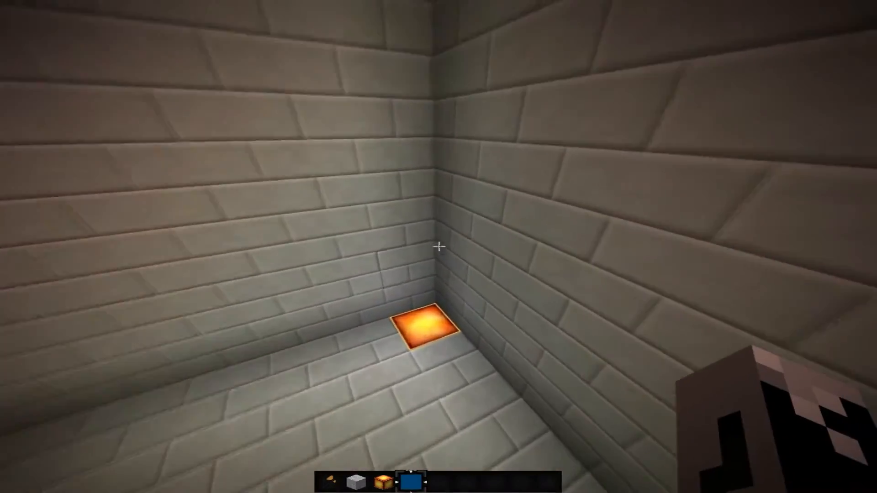
pyautogui.moveTo(439, 246)
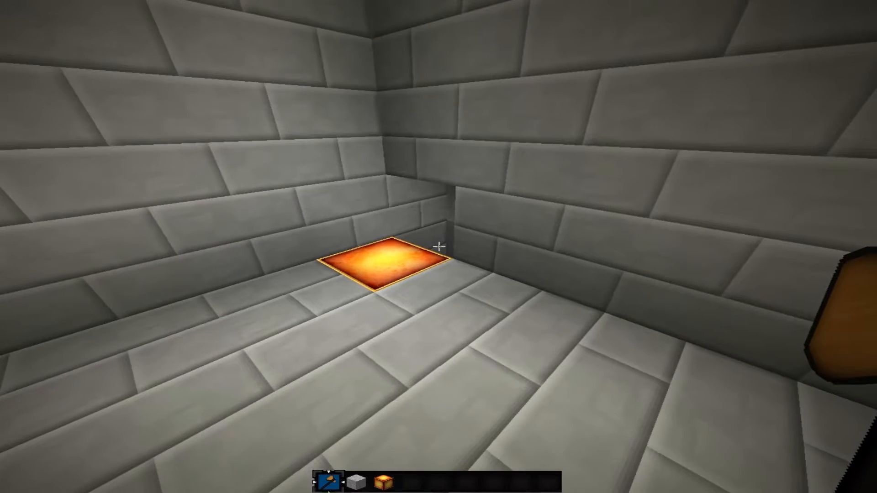
pyautogui.moveTo(439, 241)
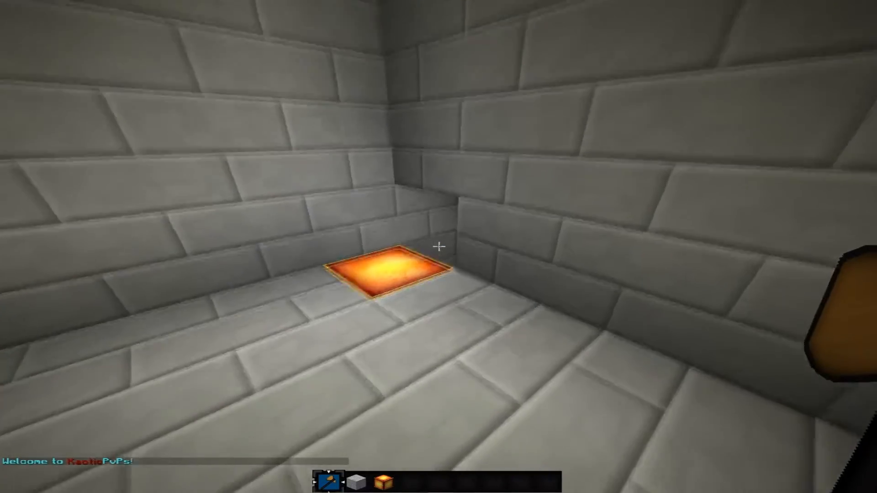
pyautogui.moveTo(438, 246)
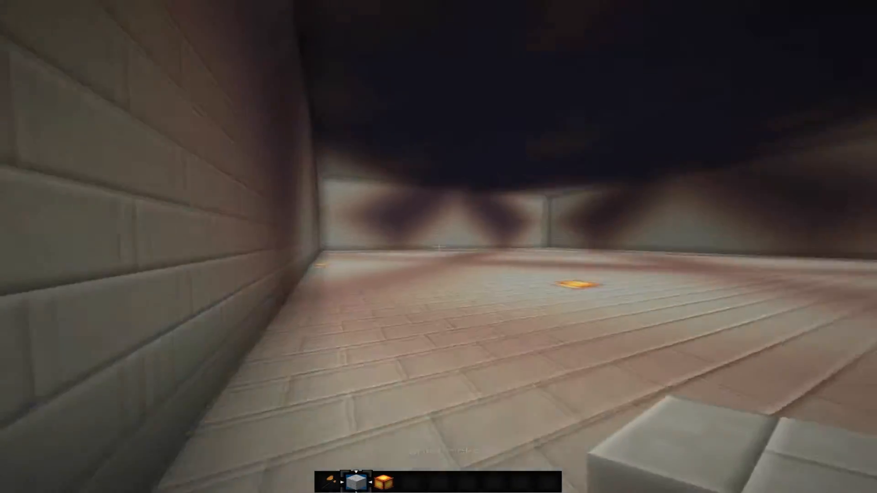
pyautogui.moveTo(438, 247)
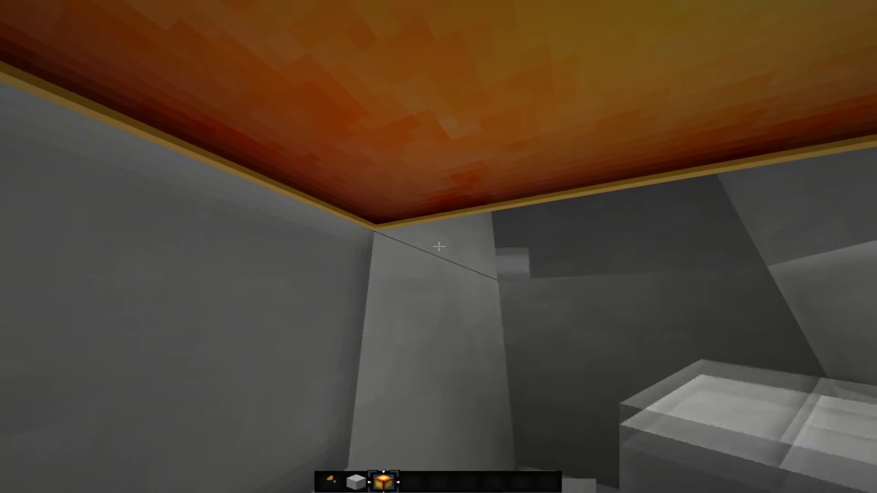
# Step: Claim the selected stone-brick arena as a new region named PvP with /region claim
pyautogui.scroll(-3)
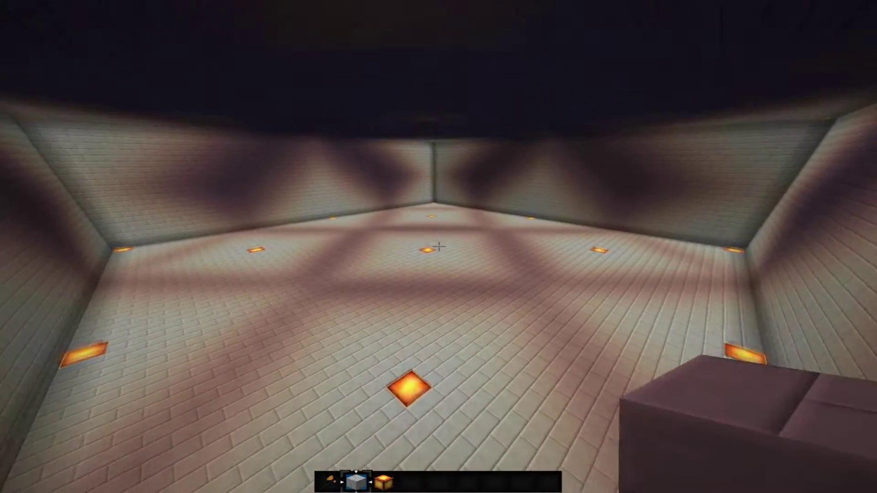
pyautogui.moveTo(438, 246)
pyautogui.write('/region claim')
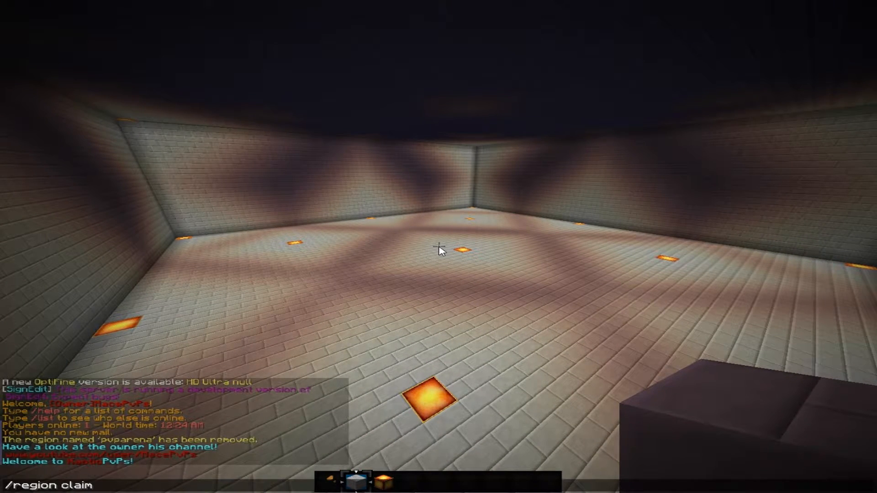
pyautogui.press('Return')
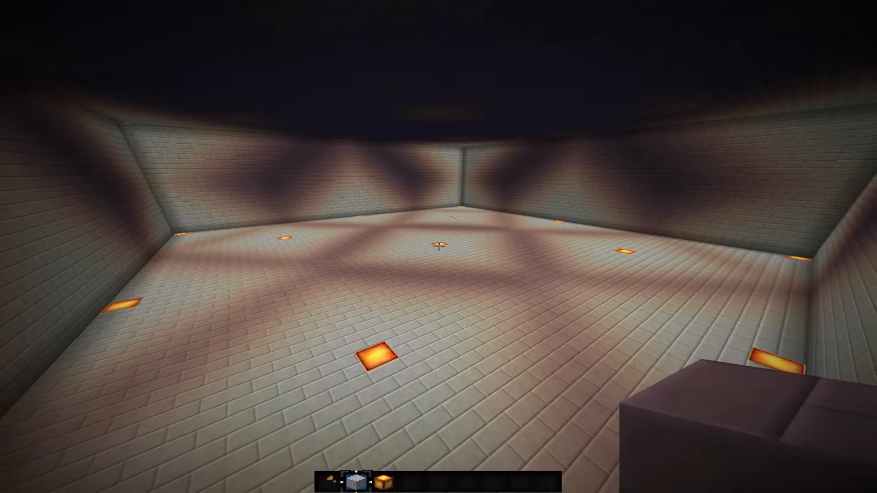
pyautogui.moveTo(438, 246)
pyautogui.write('/region flag')
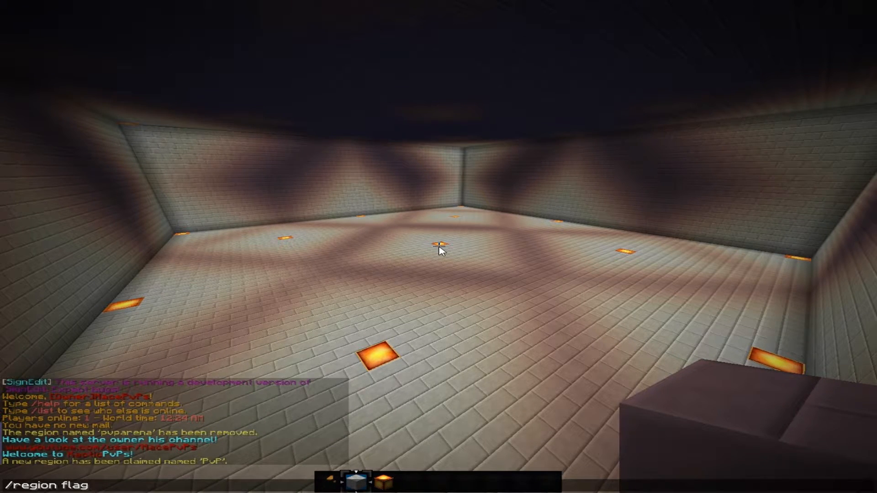
# Step: Set the PvP region's creeper-explosion flag to deny and its pvp flag to allow
pyautogui.write('PvP')
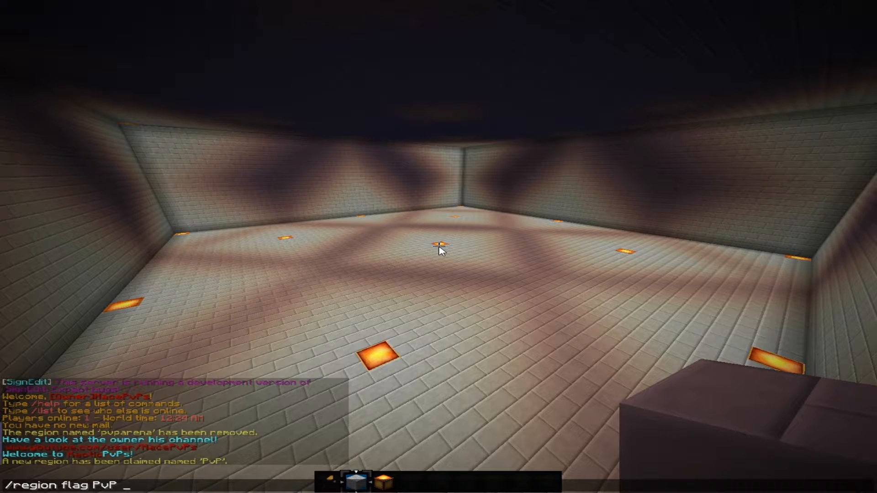
pyautogui.write('creeper-ex')
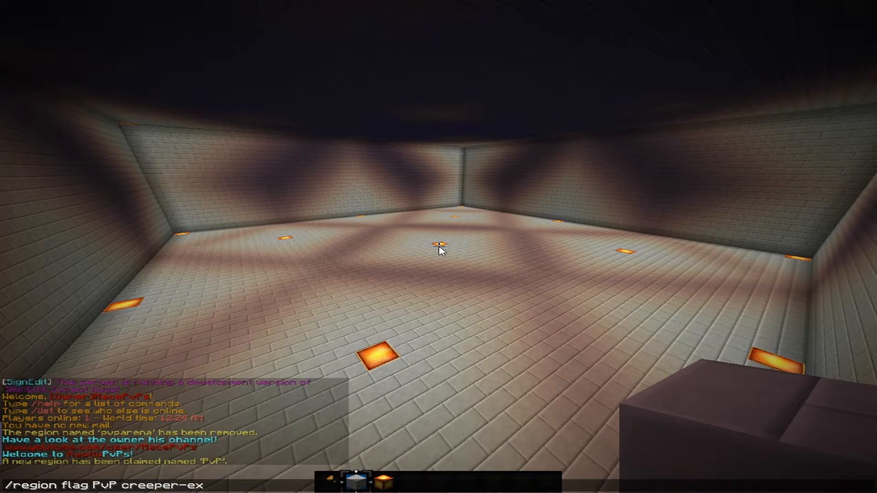
pyautogui.press('Return')
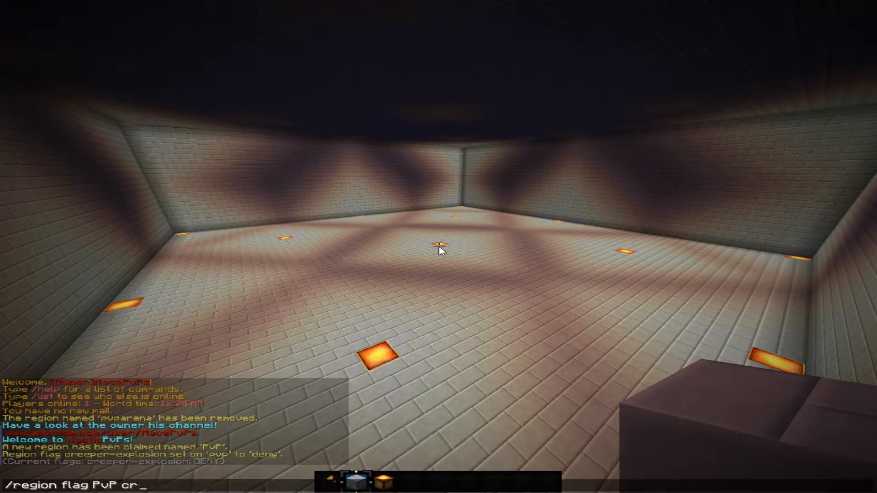
pyautogui.write('pvp al')
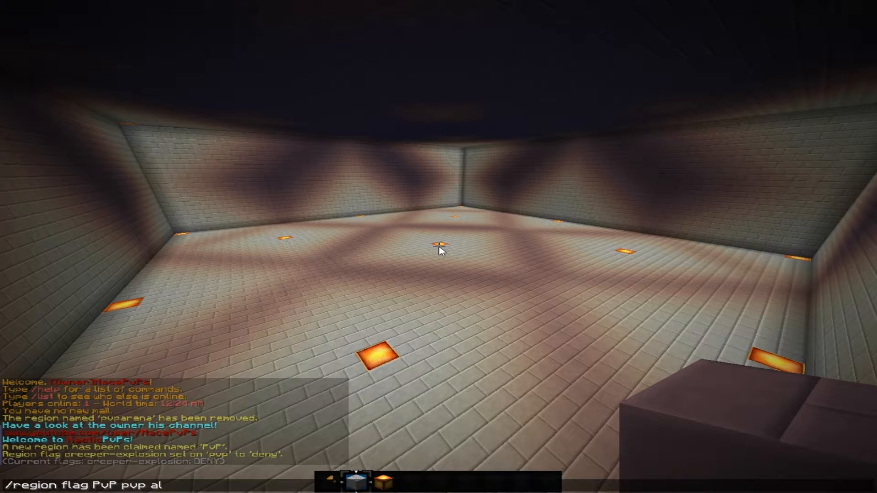
pyautogui.press('Return')
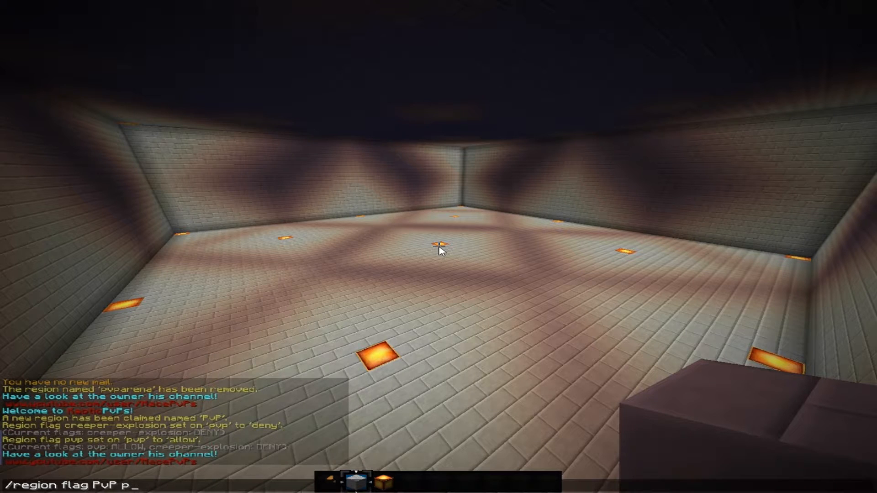
# Step: Run a flag command with an invalid flag name to display all available flags
pyautogui.press('Backspace')
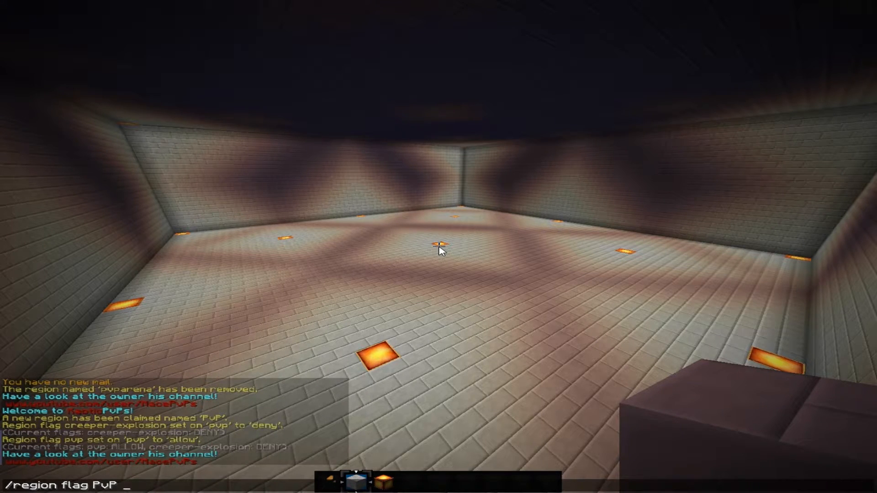
pyautogui.write('adag')
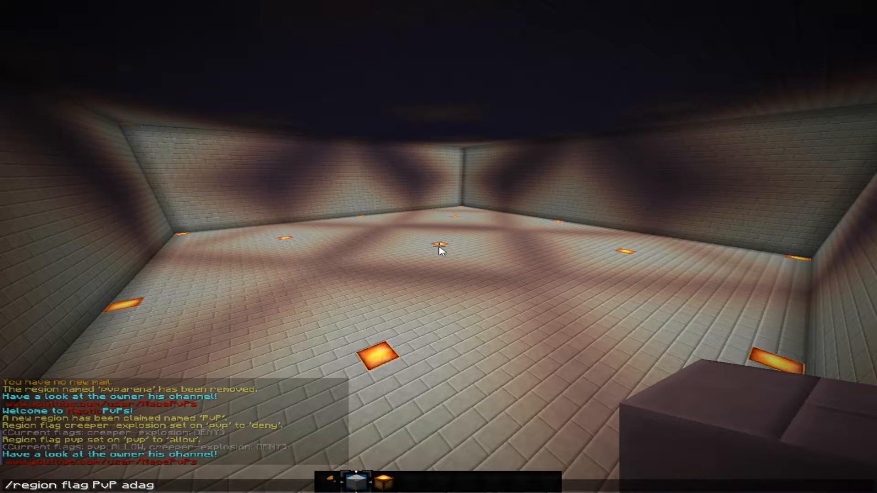
pyautogui.press('Return')
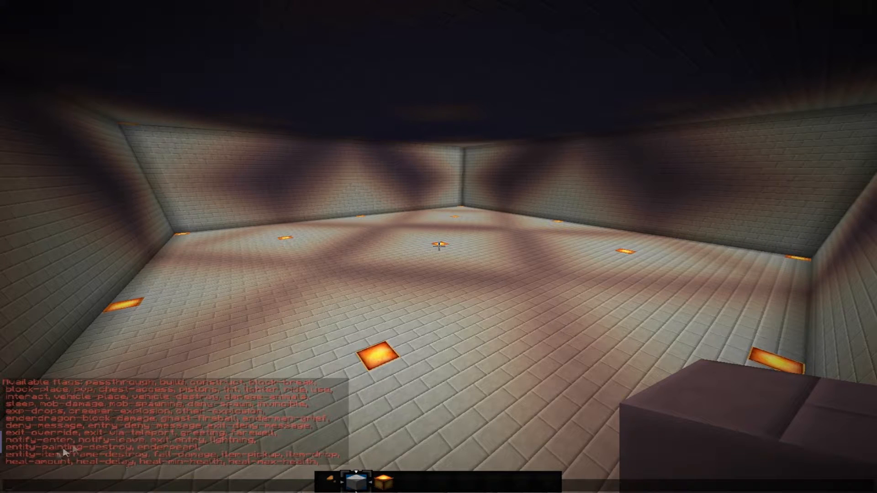
pyautogui.moveTo(484, 441)
pyautogui.write('/')
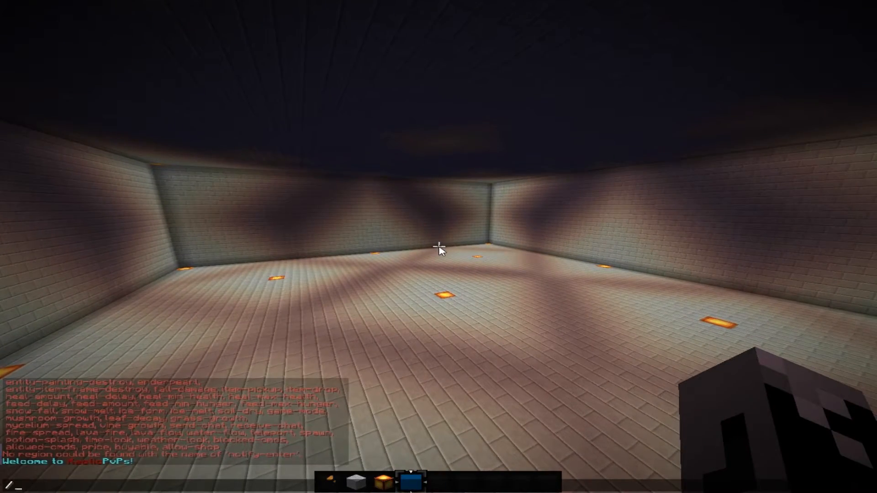
# Step: Set the PvP region's notify-enter flag to true, retrying after the first command failed
pyautogui.write('region flag')
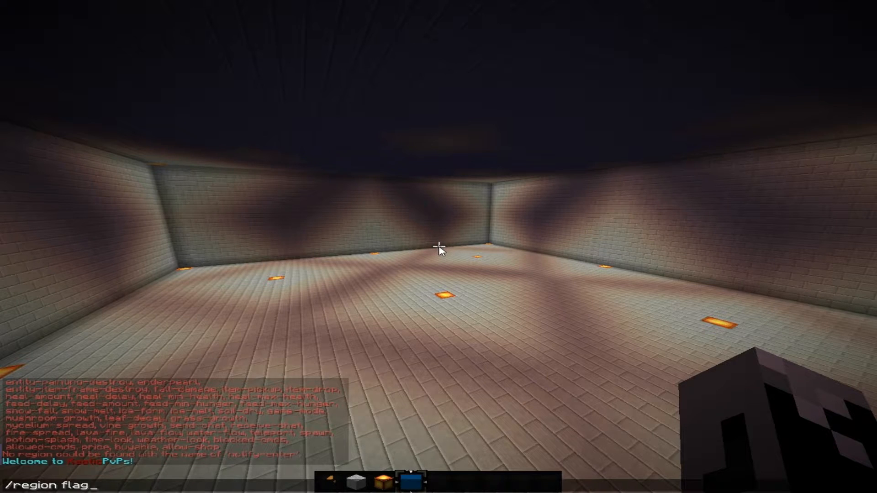
pyautogui.write('notify-')
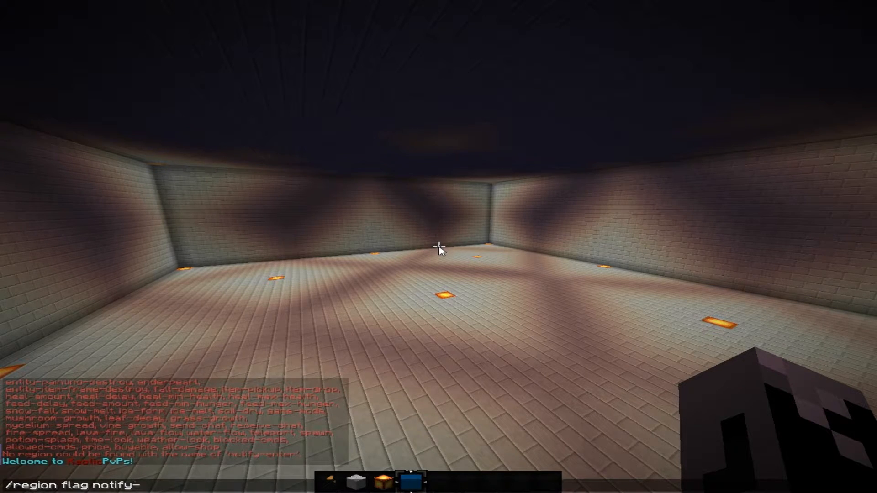
pyautogui.write('enter')
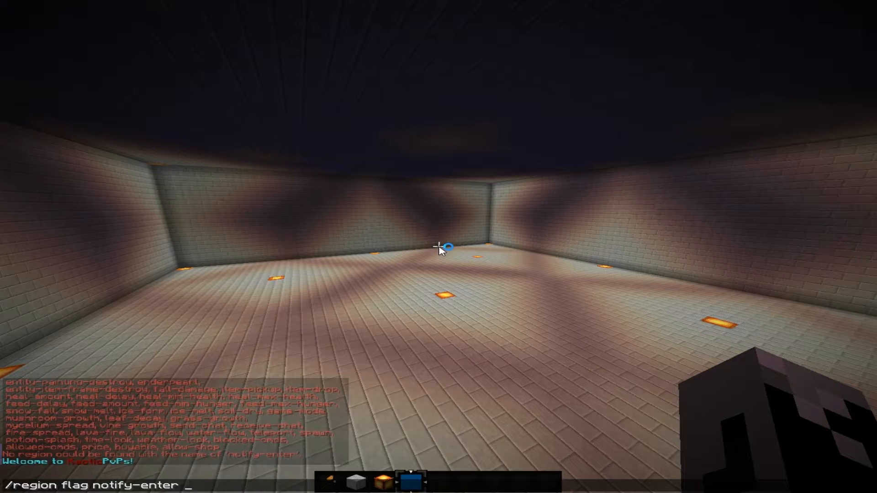
pyautogui.write("&4You're now in")
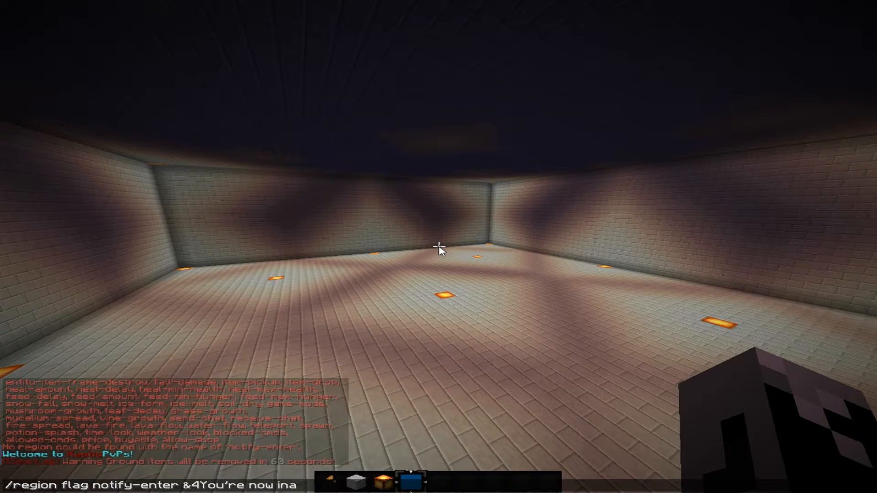
pyautogui.write('a pvp zone')
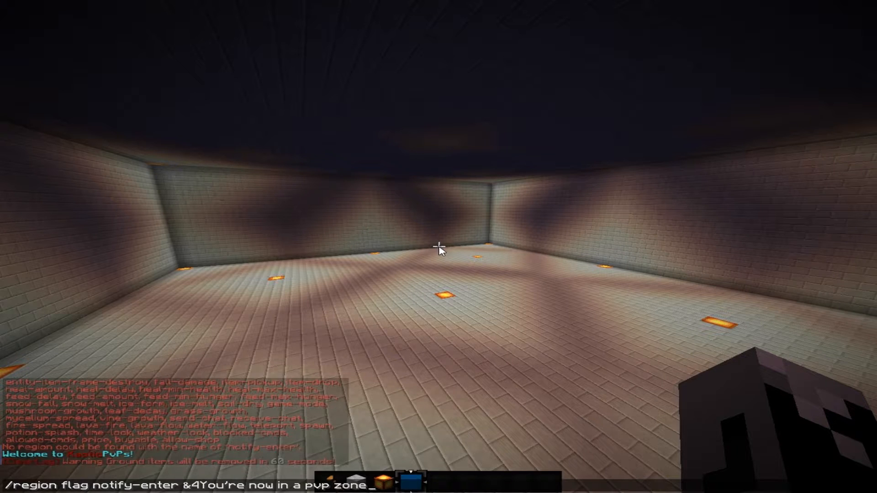
pyautogui.press('Return')
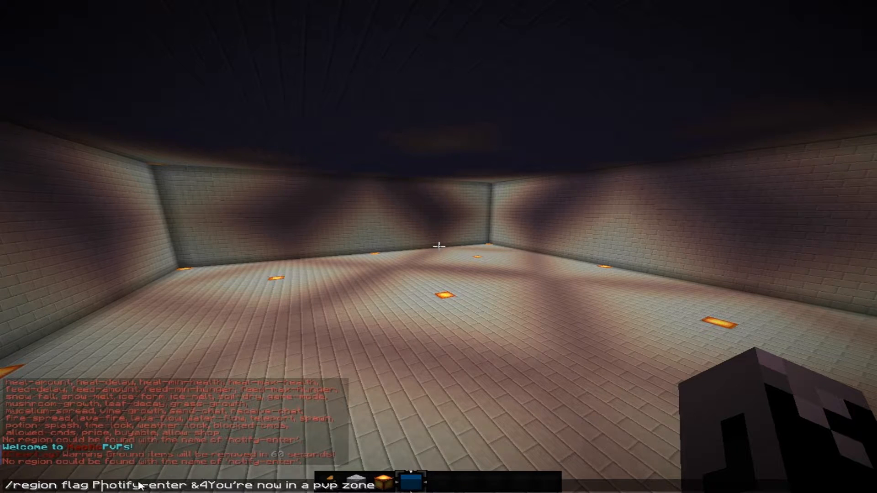
pyautogui.write('vP ')
pyautogui.press('Return')
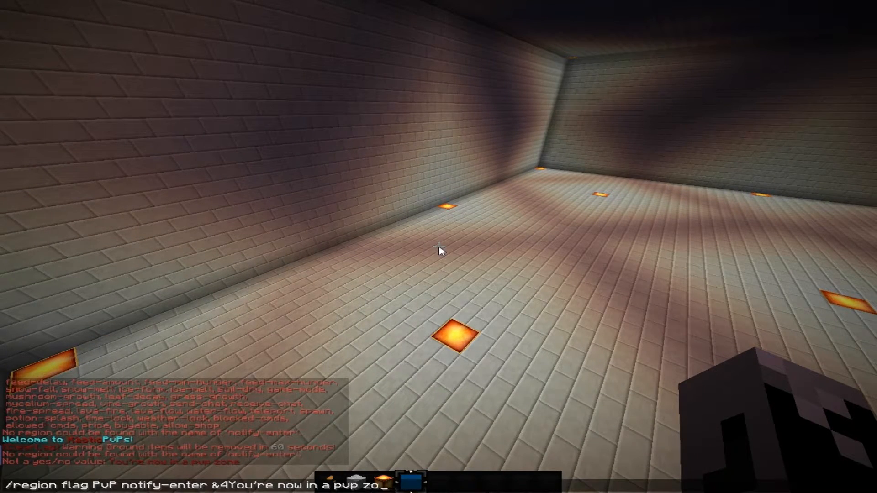
pyautogui.press('backspace')
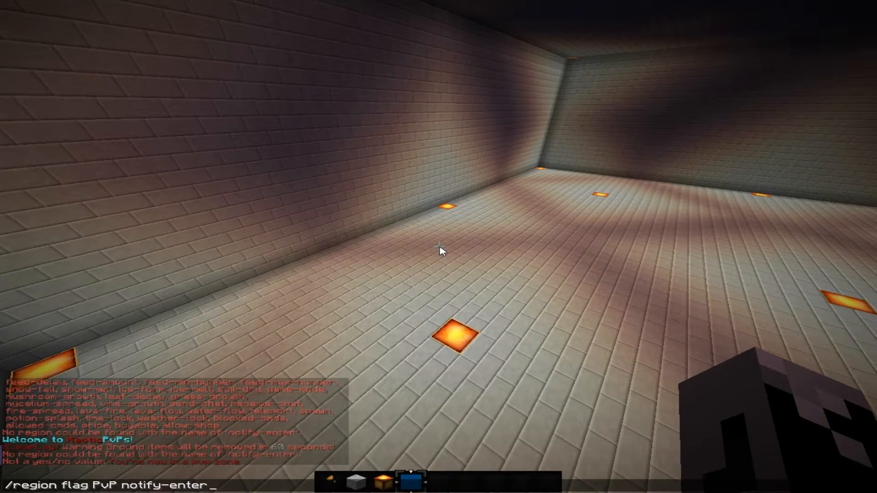
pyautogui.press('Return')
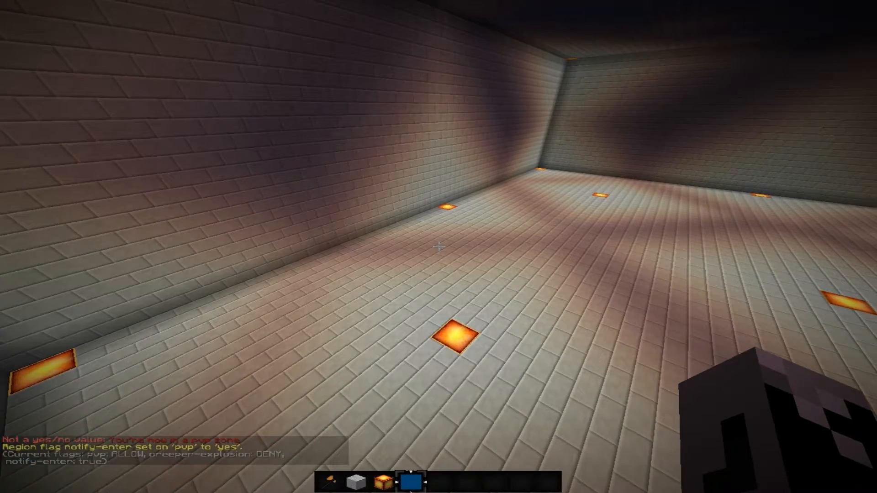
pyautogui.moveTo(438, 247)
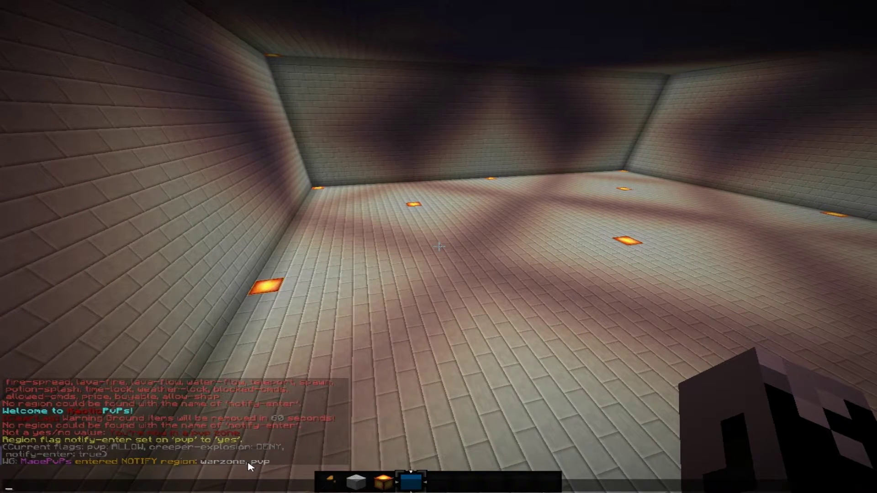
# Step: Run /region list to show the pvp, shop, spawn and warzone regions
pyautogui.write('/f')
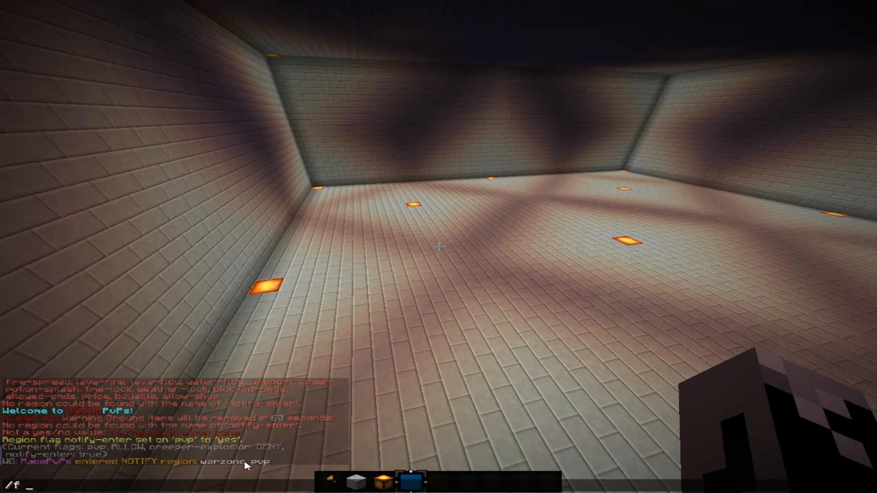
pyautogui.write('regiuo')
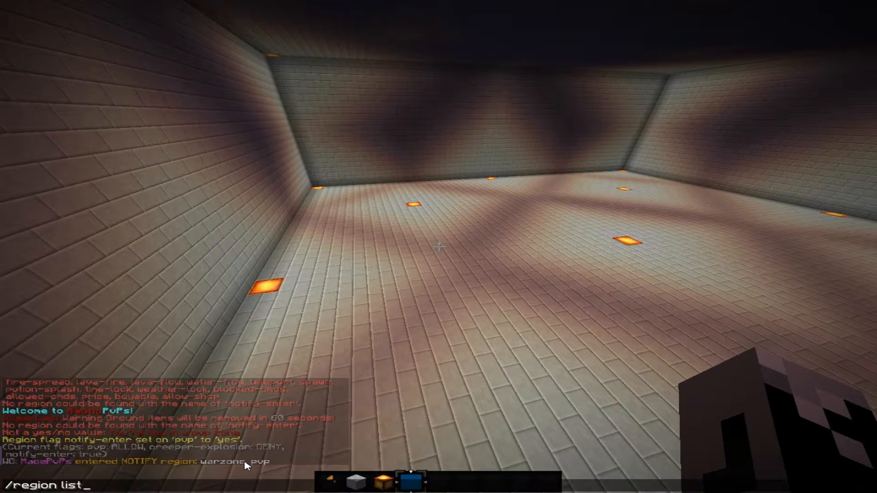
pyautogui.press('Return')
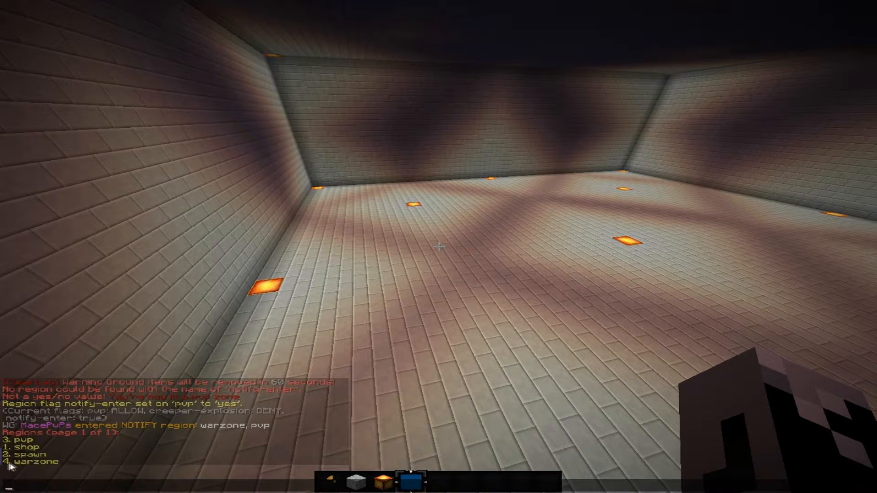
pyautogui.moveTo(227, 447)
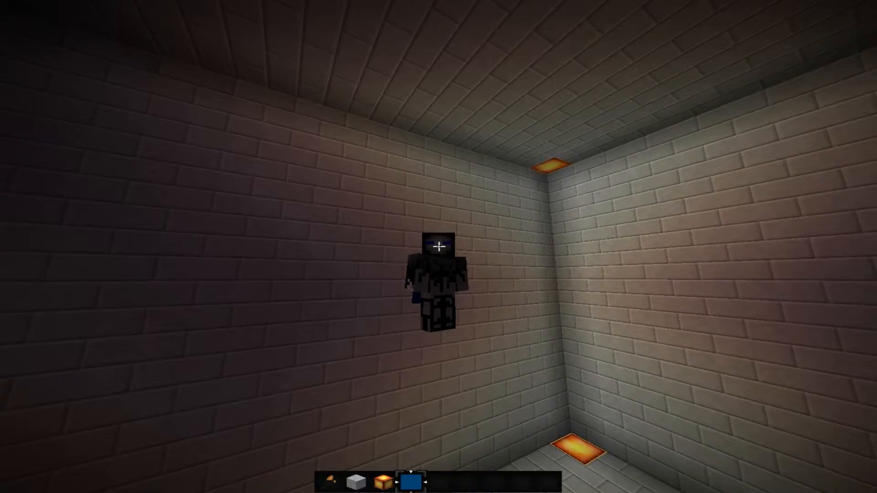
# Step: Add a red '&4' greeting flag 'PvP is now on.' to the pvp region
pyautogui.write('/region fl')
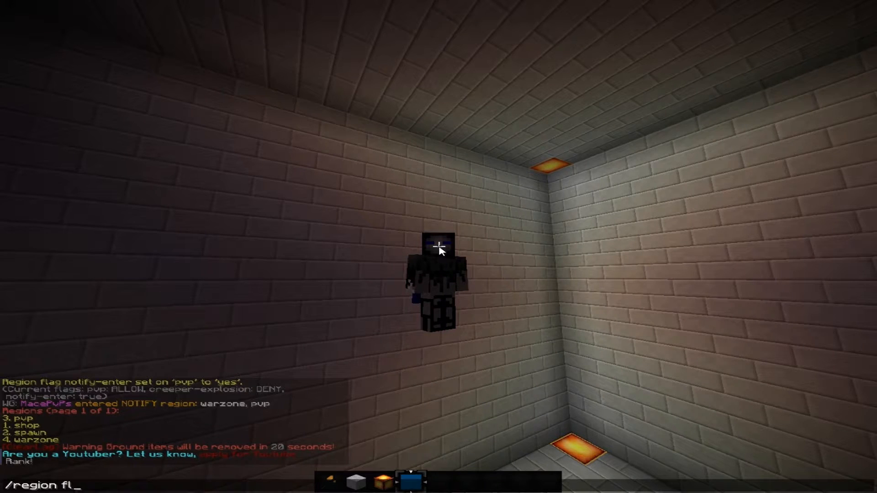
pyautogui.write('ag pv')
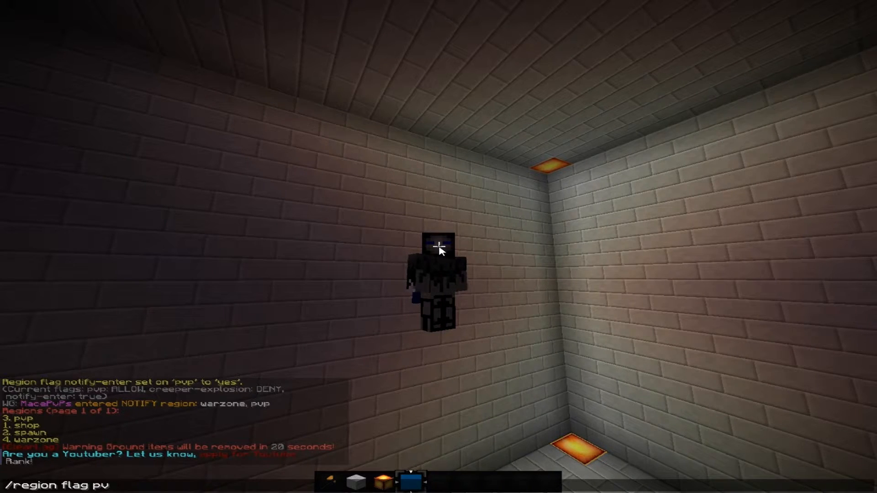
pyautogui.write('p')
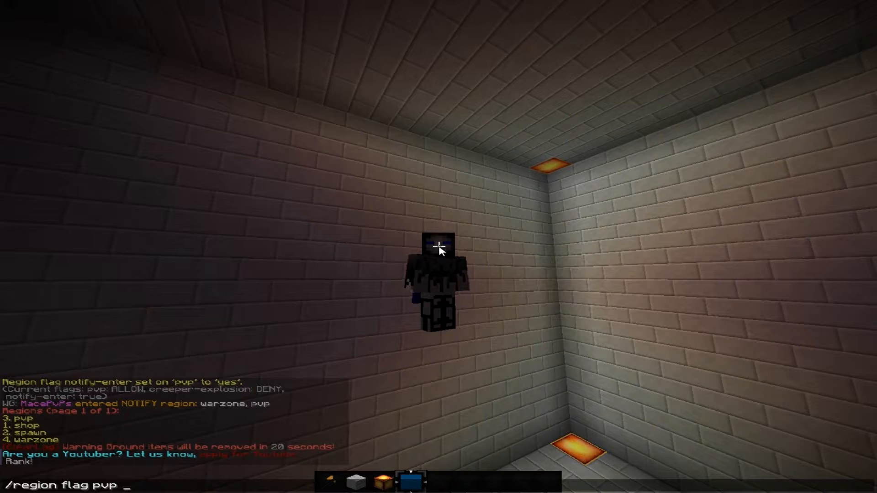
pyautogui.write('greeting')
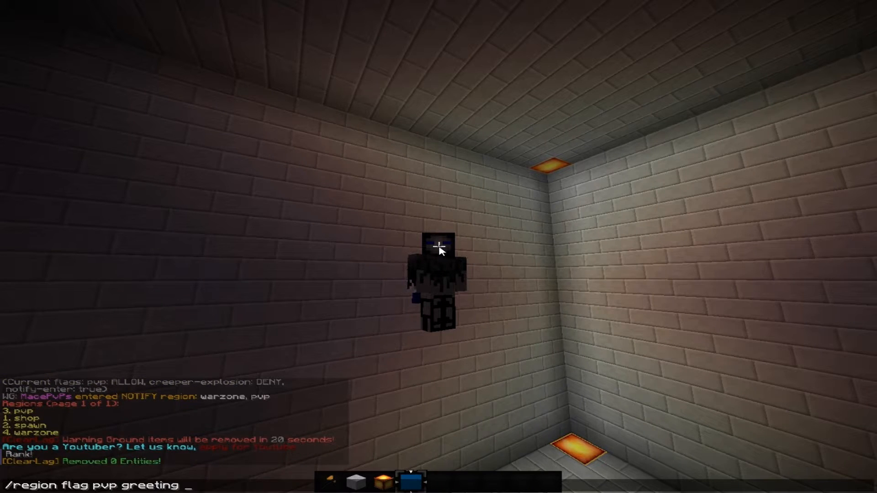
pyautogui.write('&4')
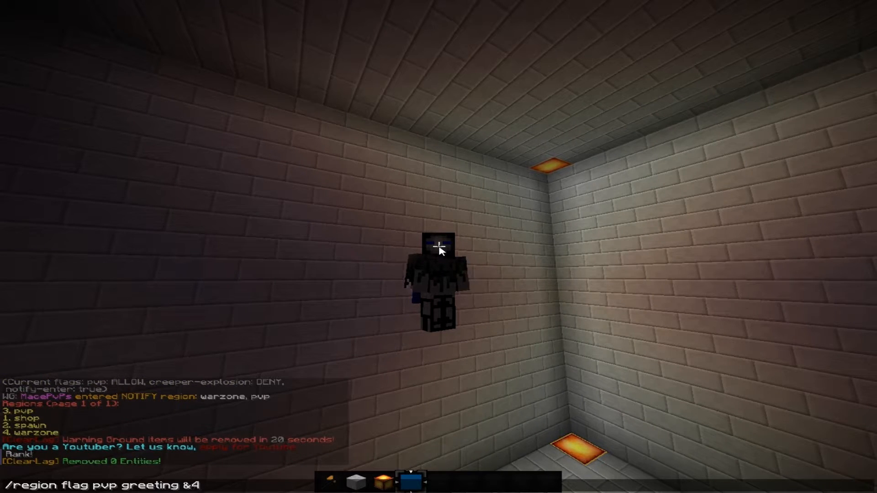
pyautogui.write('lPvP')
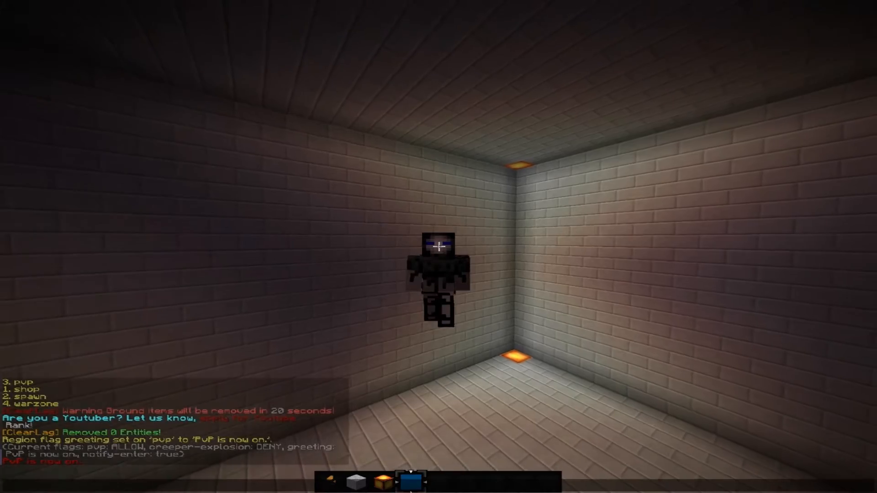
pyautogui.moveTo(438, 246)
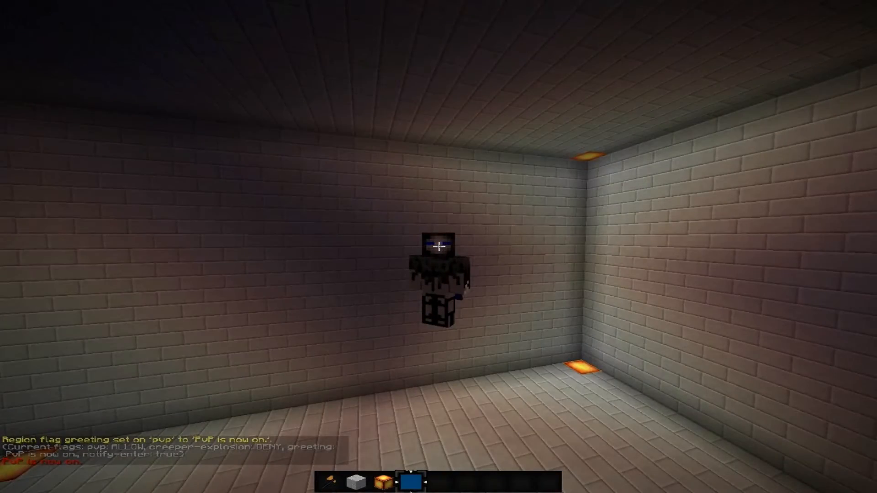
pyautogui.moveTo(438, 247)
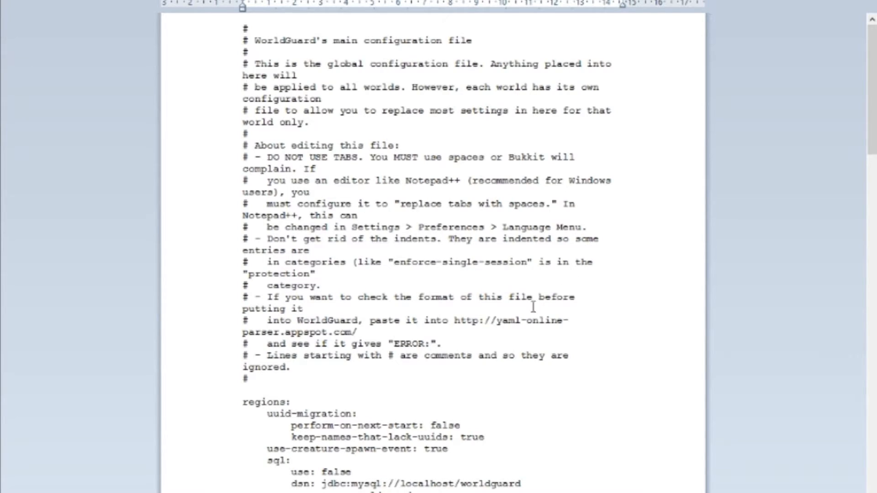
pyautogui.moveTo(385, 210)
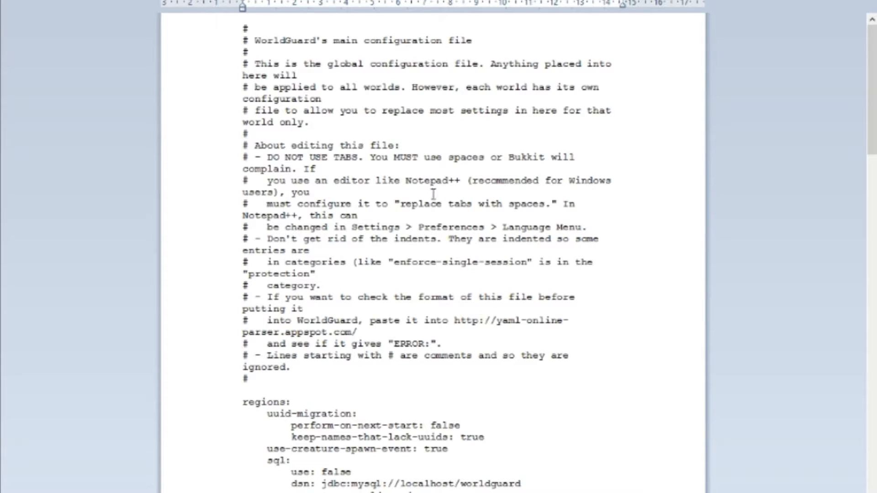
pyautogui.moveTo(349, 155)
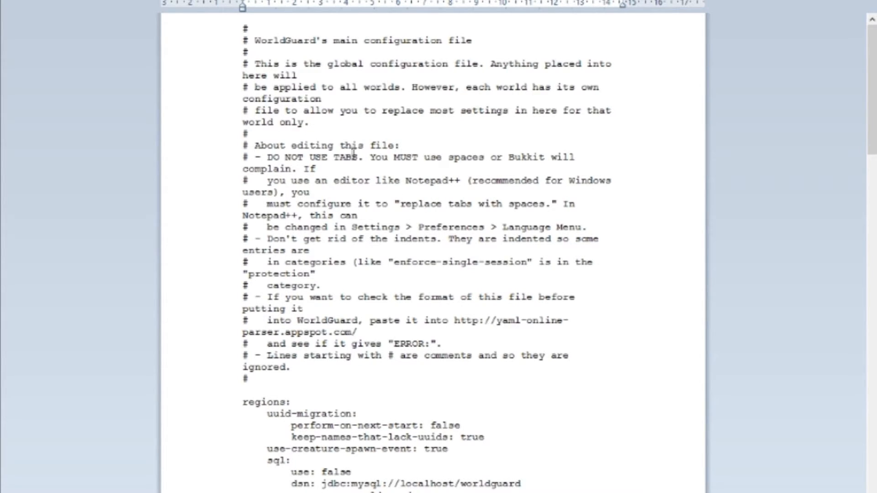
# Step: Scroll WorldGuard's config.yml in Word down to the regions section, pointing out 'sql use: false'
pyautogui.scroll(-3)
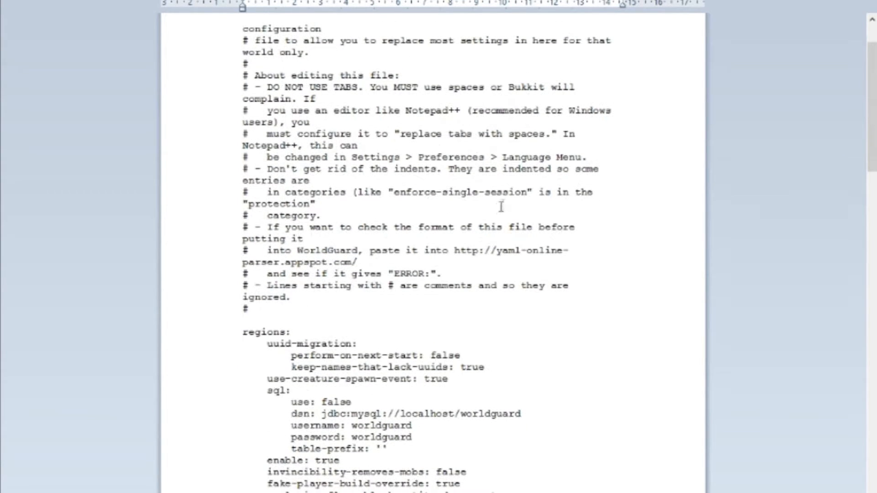
pyautogui.moveTo(391, 204)
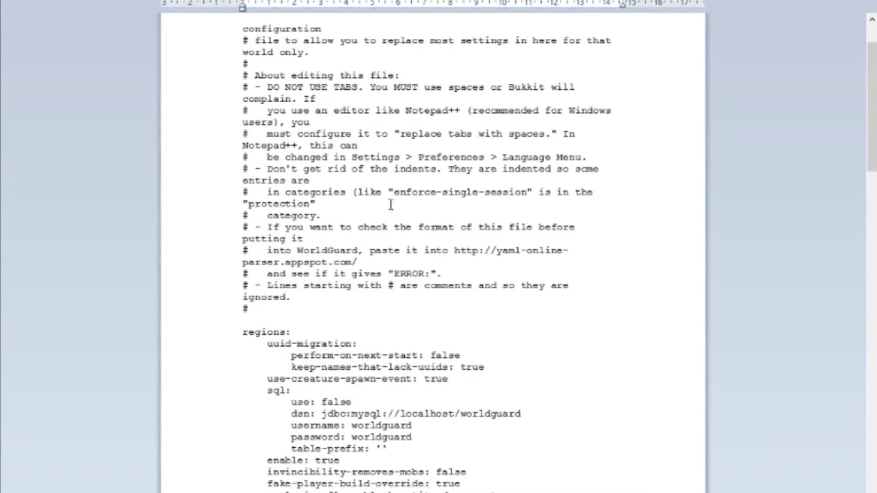
pyautogui.moveTo(188, 348)
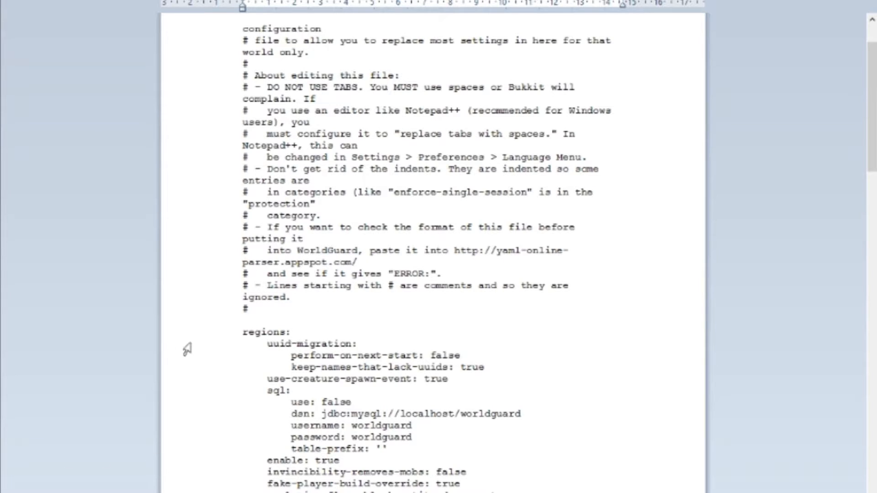
pyautogui.scroll(-3)
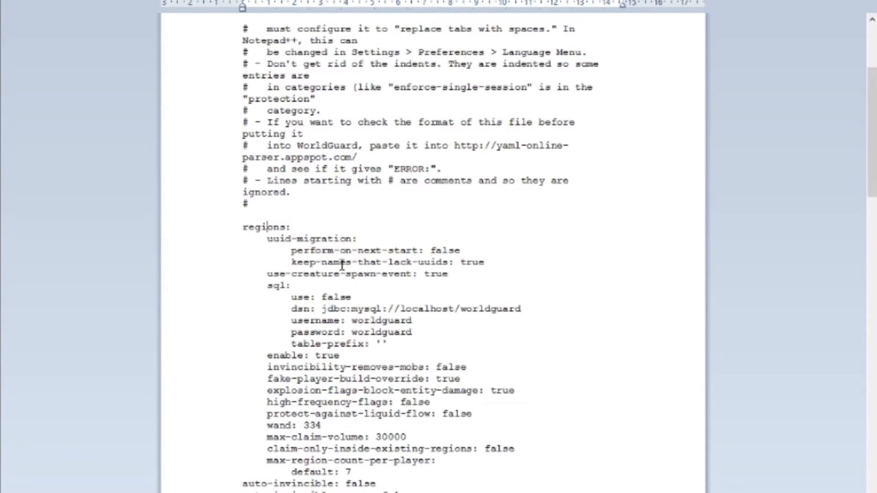
pyautogui.moveTo(411, 255)
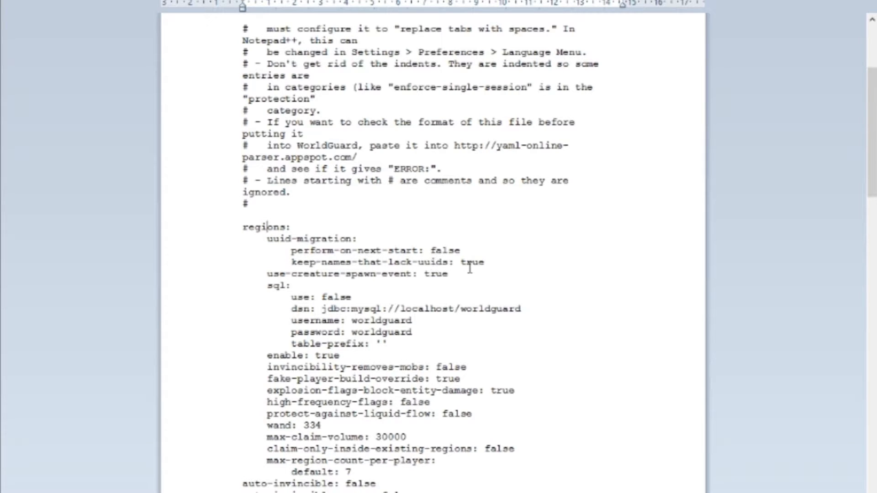
pyautogui.moveTo(432, 236)
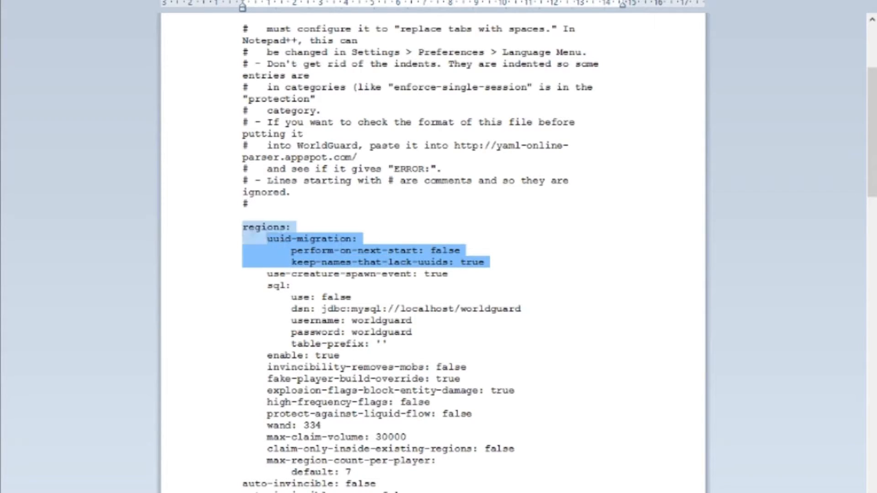
pyautogui.click(319, 251)
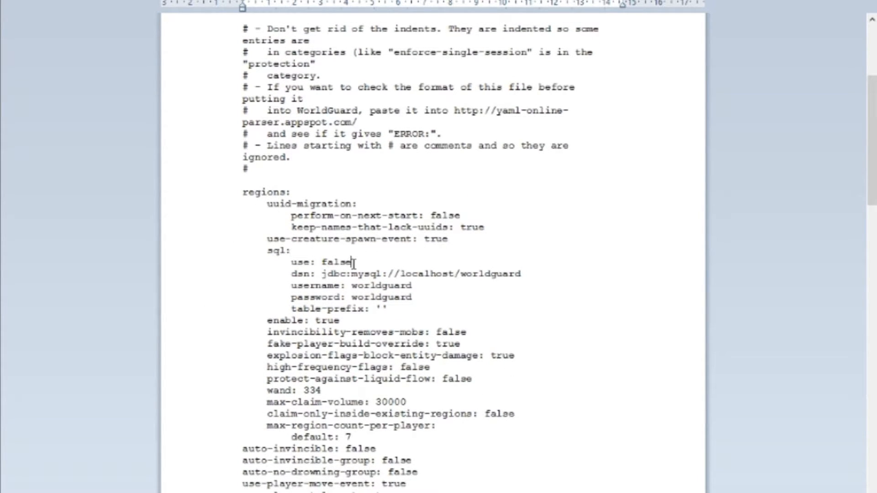
pyautogui.scroll(-3)
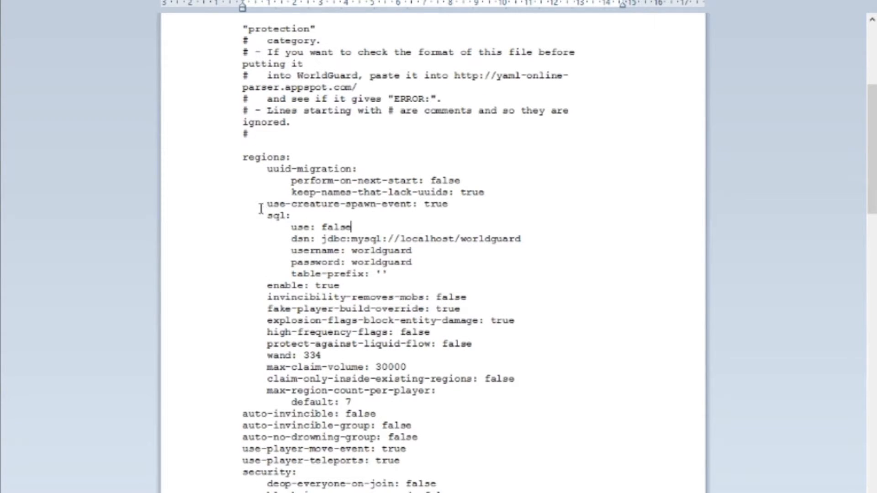
pyautogui.moveTo(264, 147)
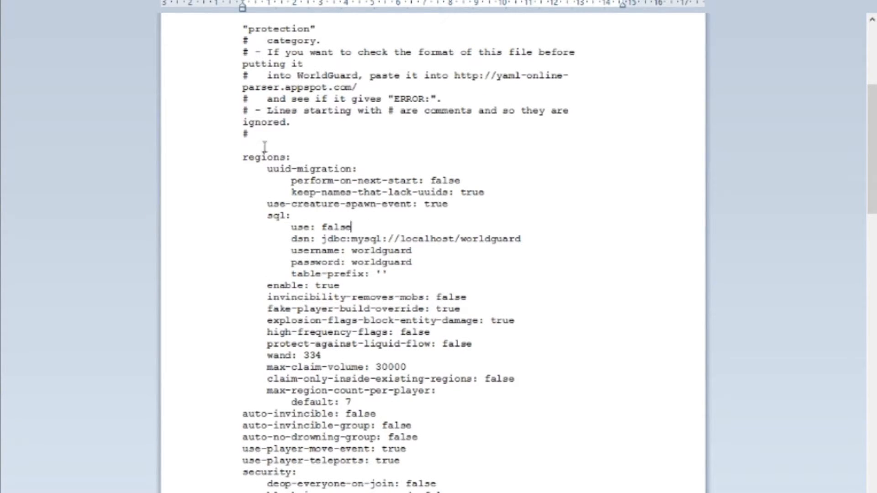
pyautogui.moveTo(61, 271)
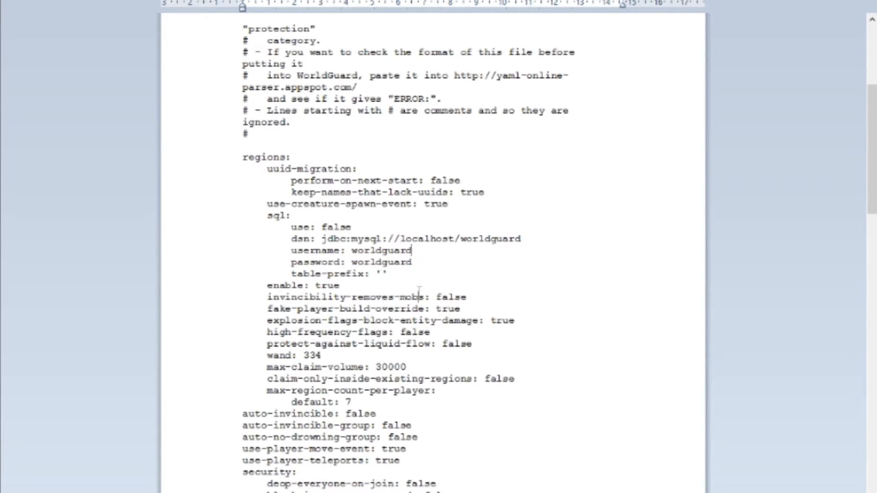
pyautogui.scroll(-3)
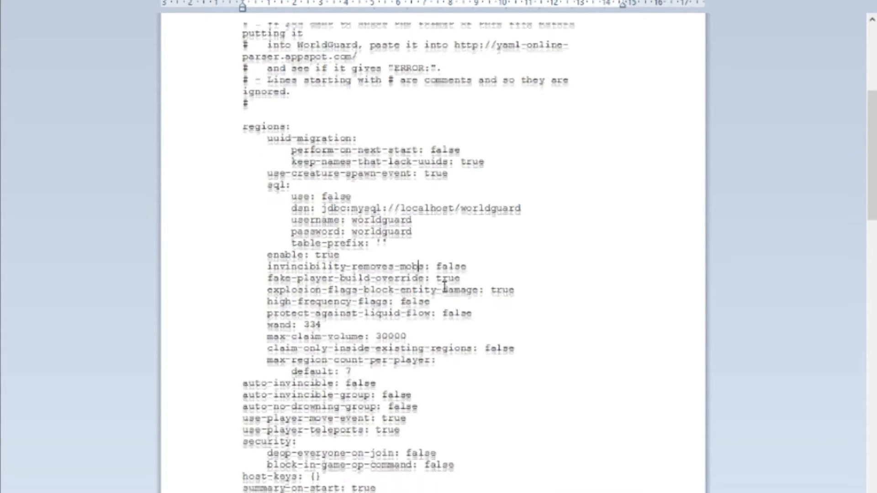
pyautogui.scroll(-3)
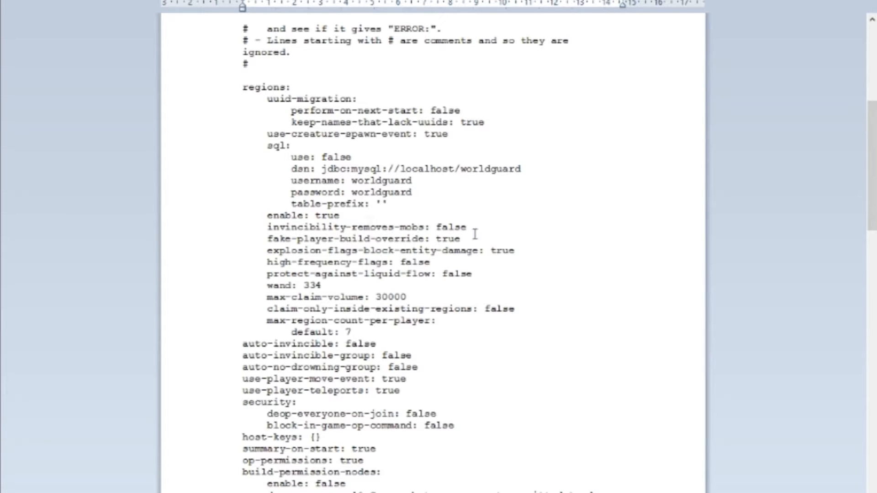
pyautogui.moveTo(284, 234)
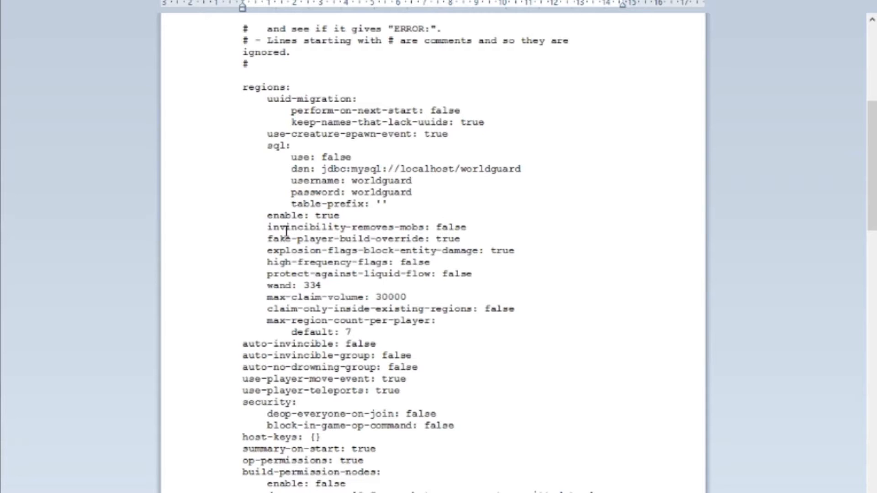
pyautogui.click(438, 227)
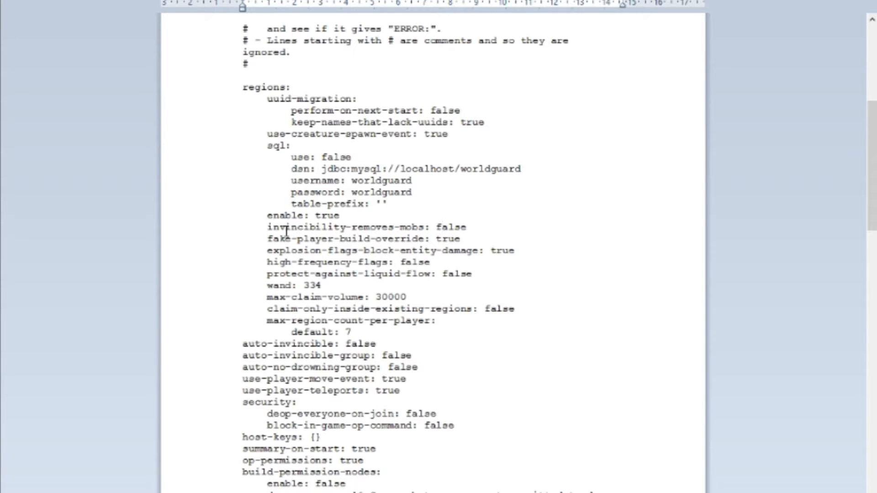
pyautogui.scroll(-3)
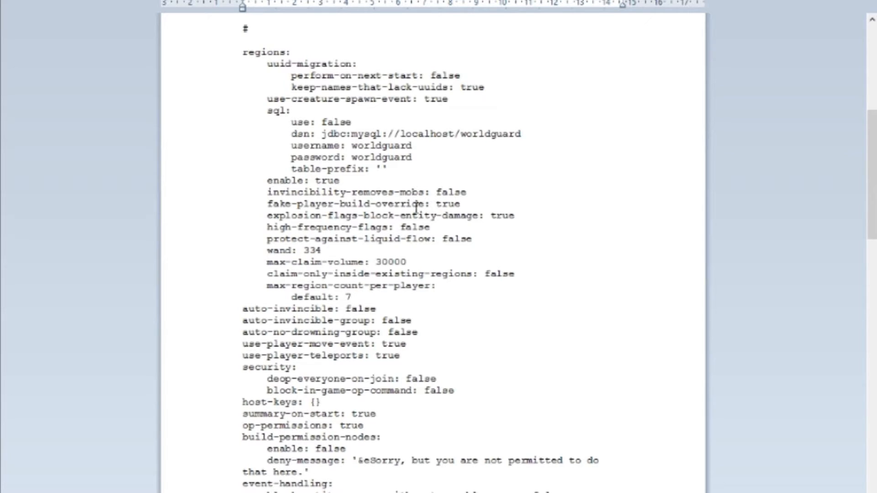
pyautogui.moveTo(498, 209)
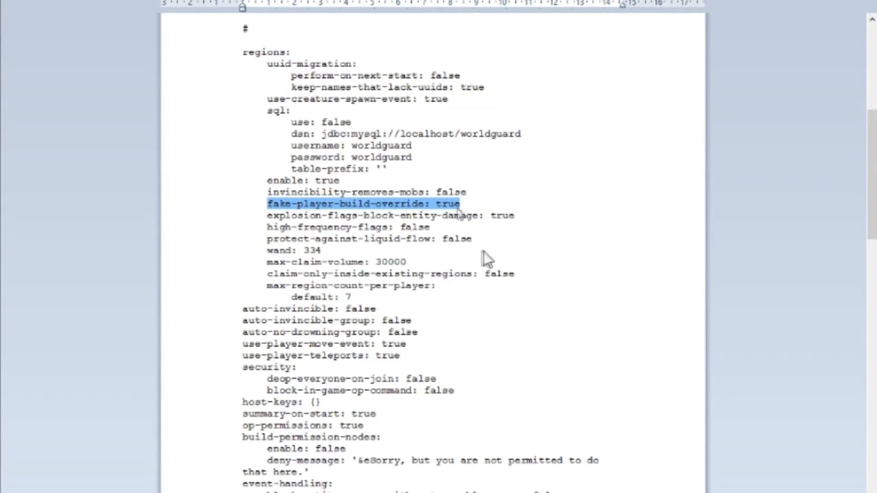
pyautogui.click(470, 204)
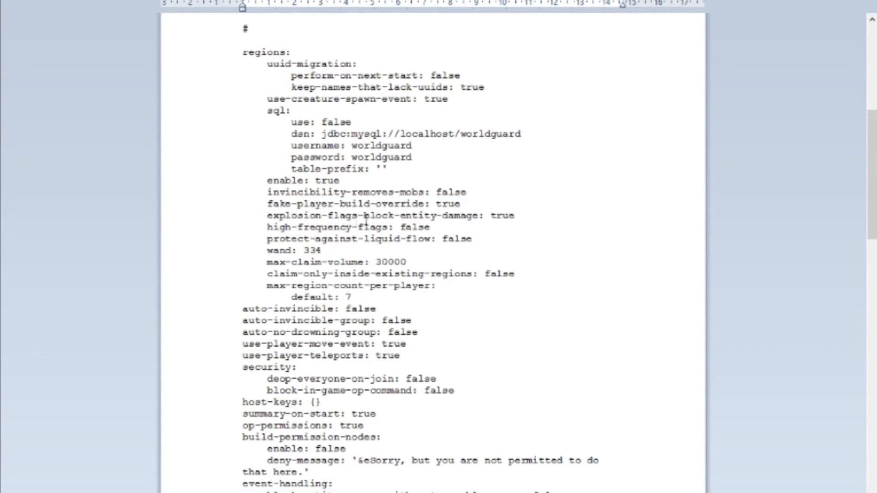
pyautogui.click(463, 203)
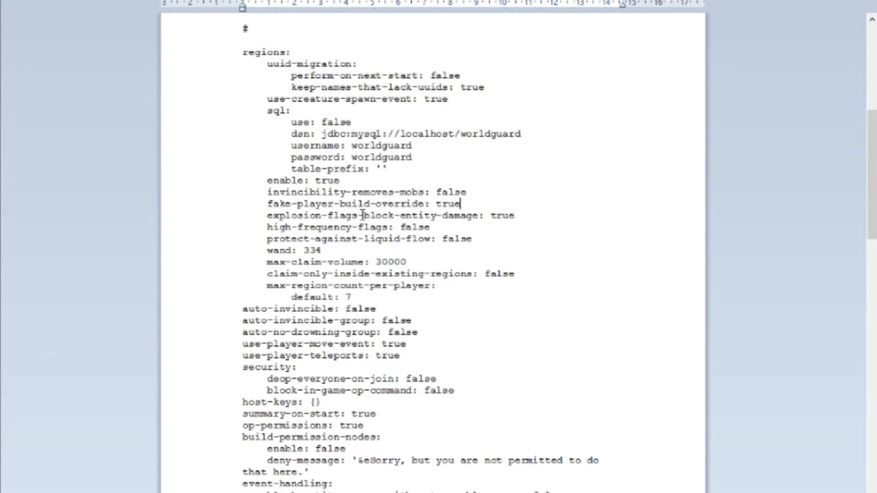
pyautogui.scroll(-3)
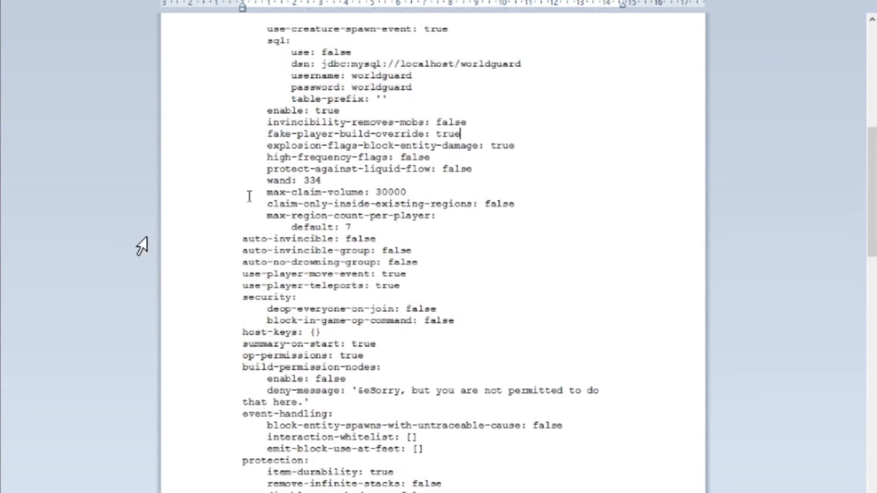
pyautogui.scroll(-3)
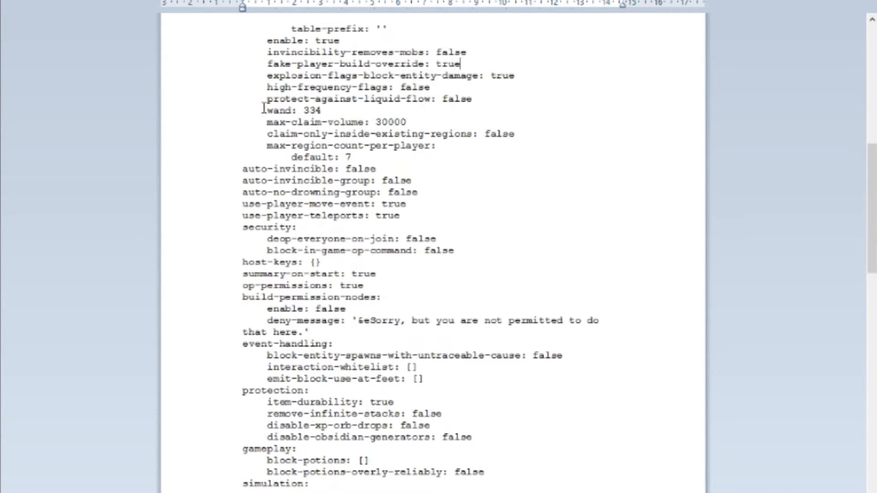
pyautogui.click(322, 110)
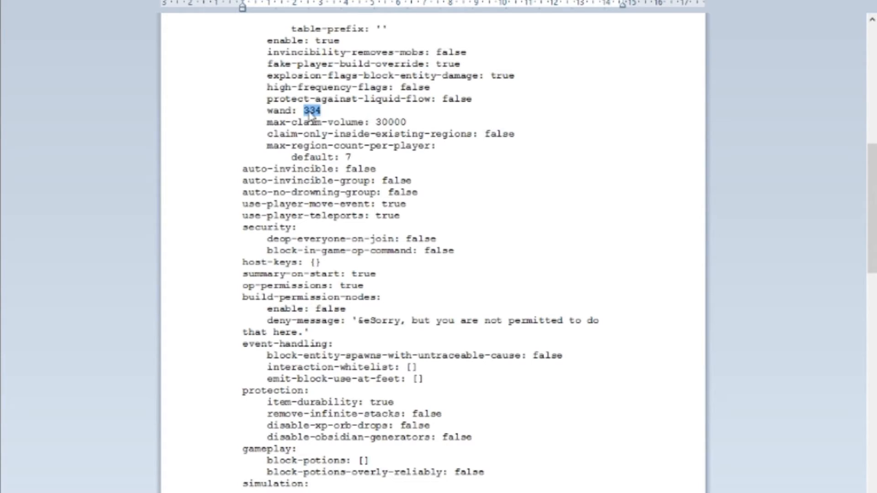
pyautogui.click(484, 163)
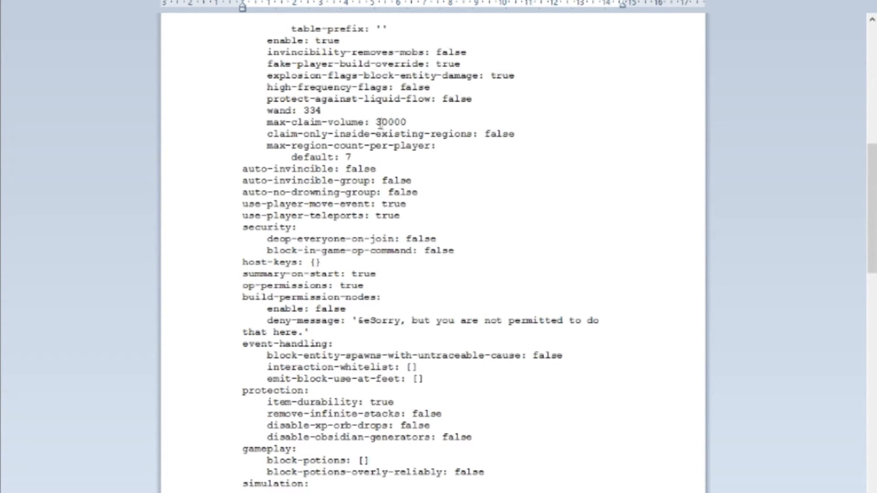
pyautogui.doubleClick(390, 121)
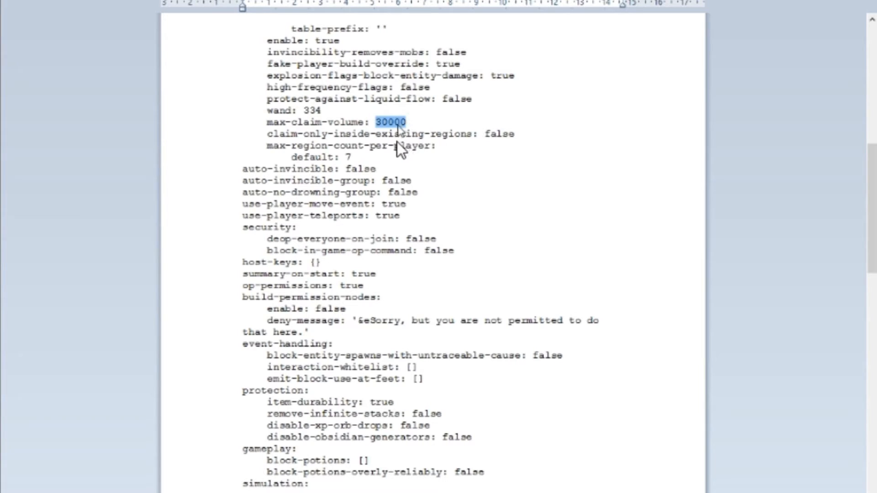
pyautogui.click(390, 122)
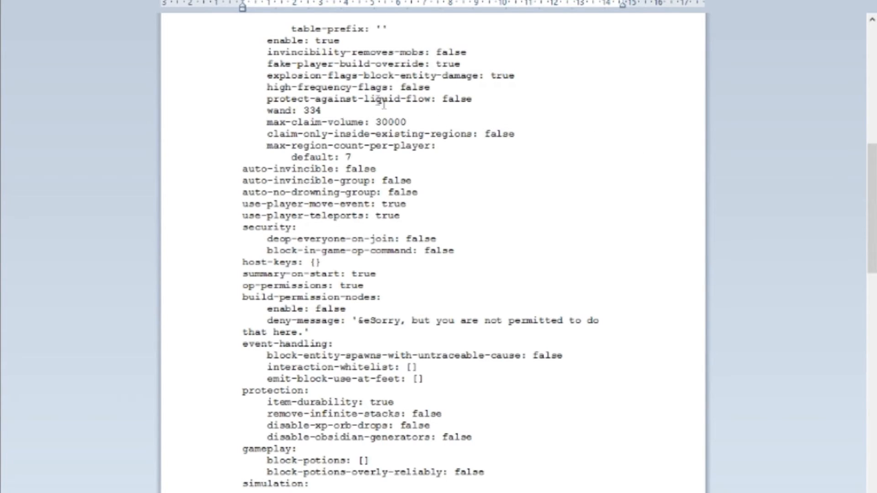
pyautogui.moveTo(440, 186)
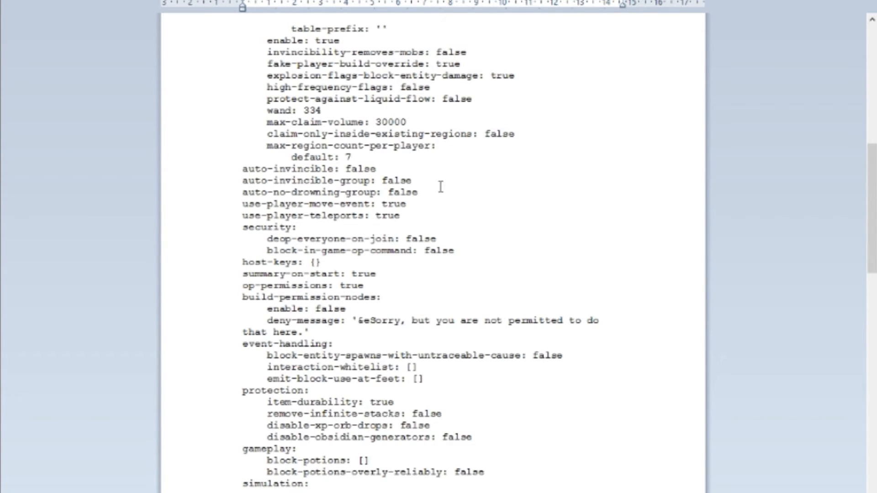
pyautogui.scroll(-3)
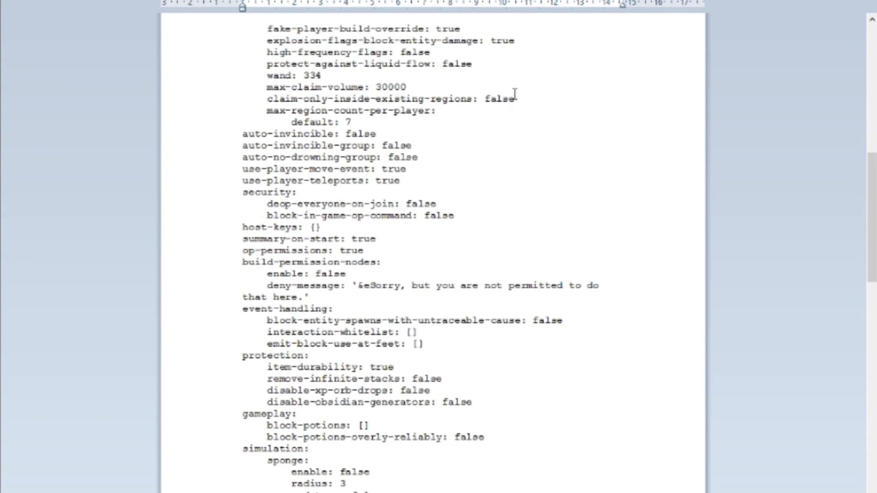
pyautogui.scroll(-3)
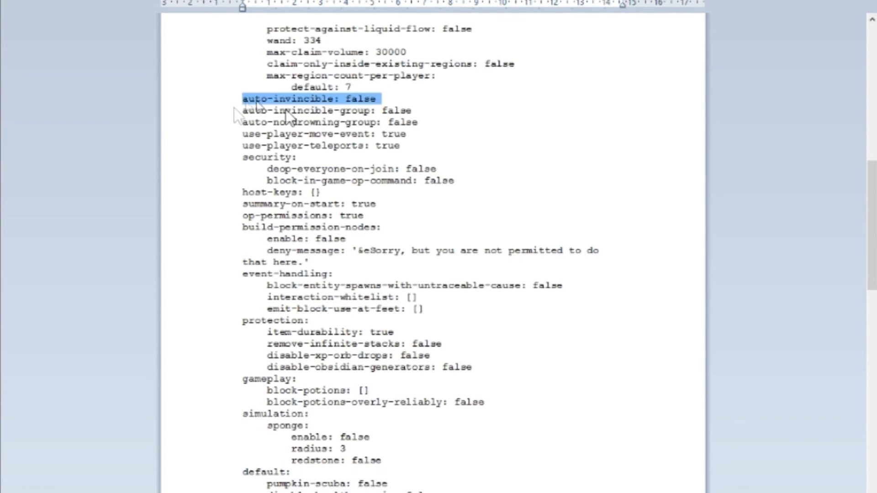
pyautogui.scroll(-3)
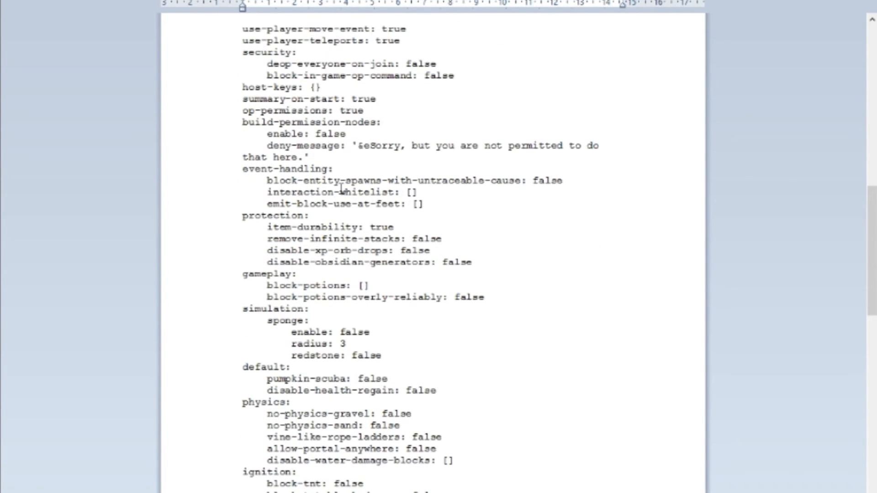
pyautogui.scroll(-3)
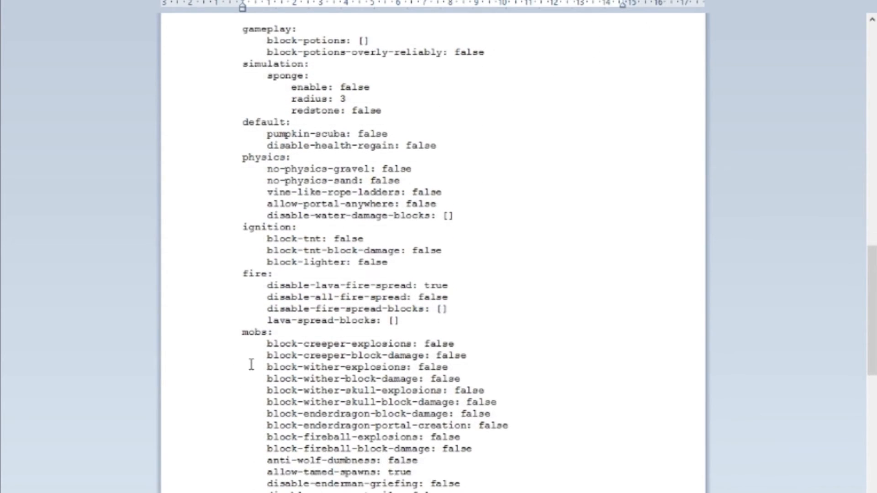
pyautogui.scroll(-3)
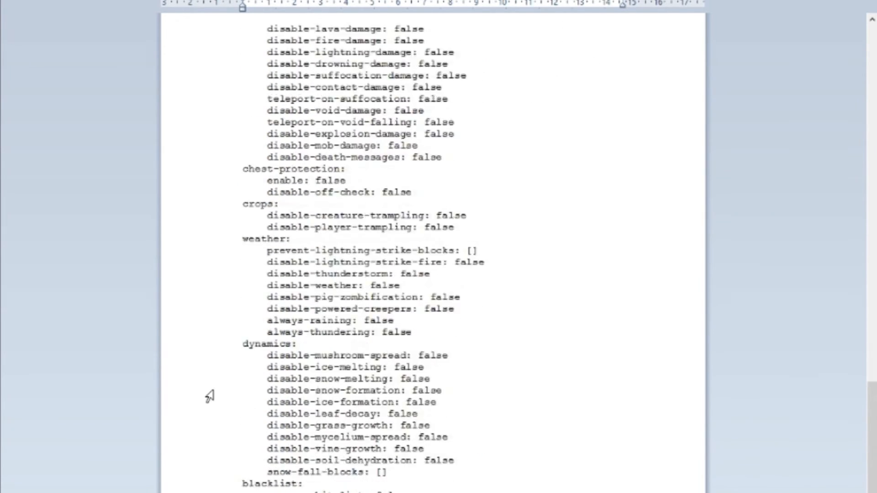
pyautogui.scroll(-3)
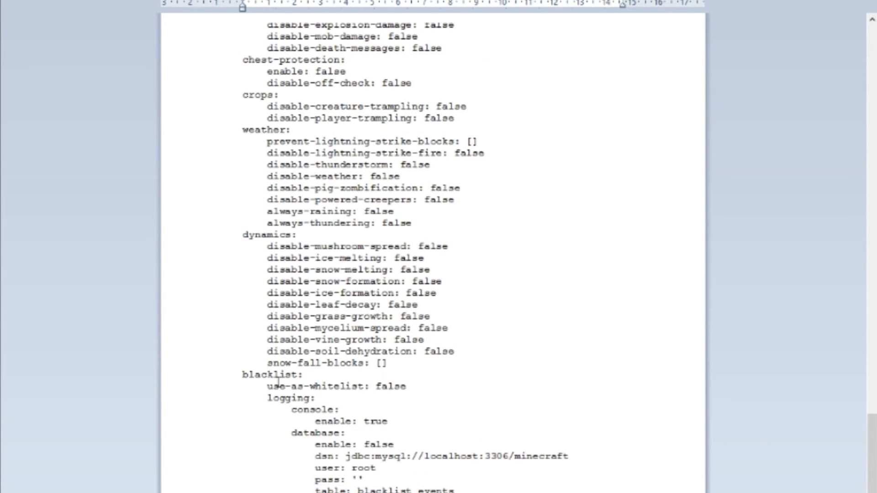
pyautogui.moveTo(491, 311)
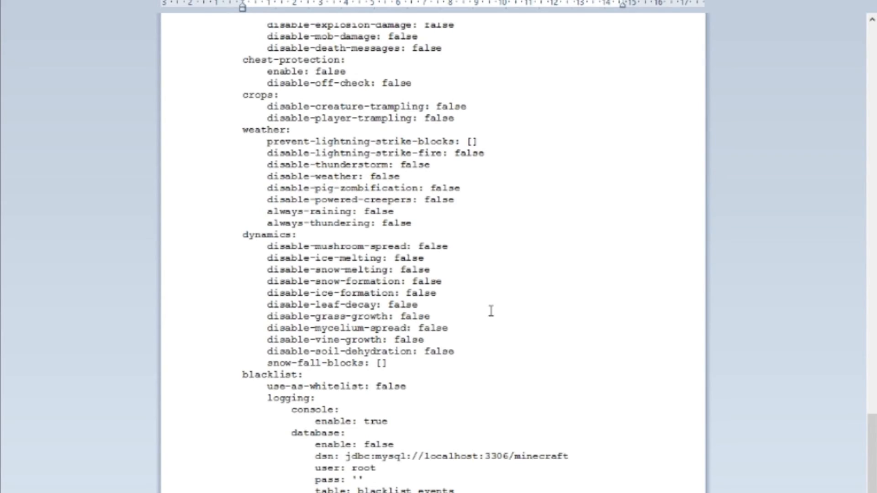
pyautogui.scroll(3)
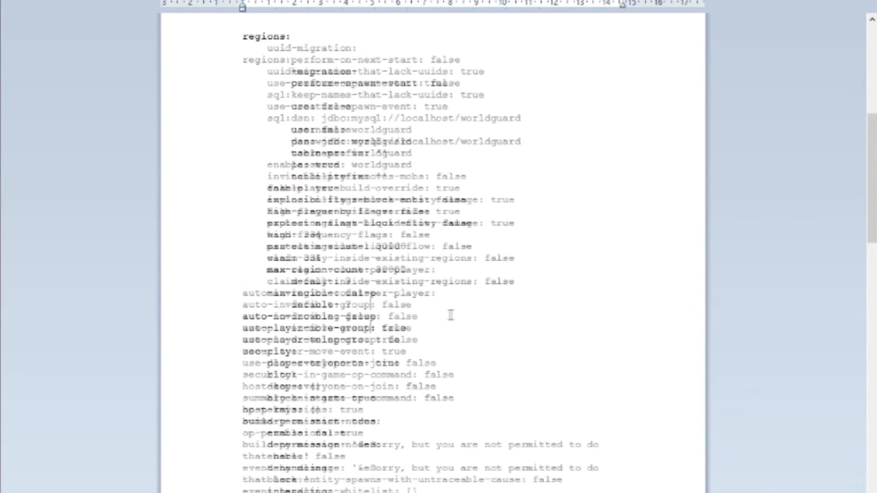
pyautogui.scroll(3)
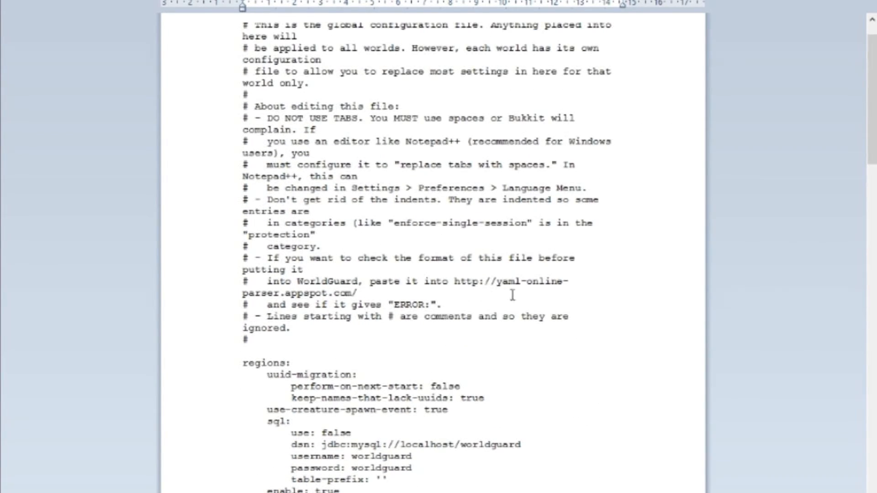
pyautogui.scroll(3)
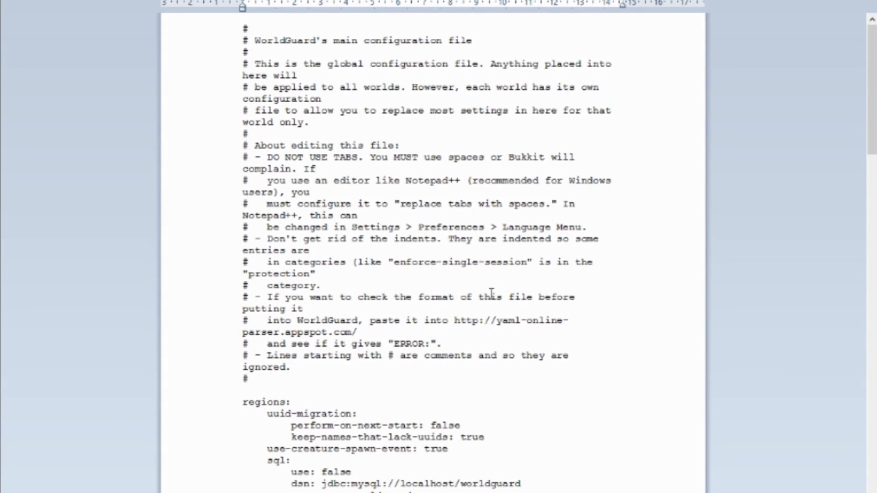
pyautogui.moveTo(618, 361)
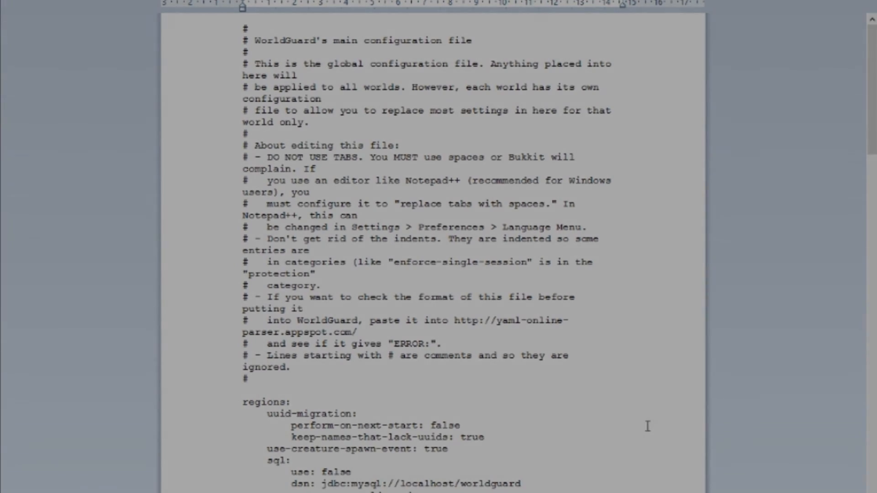
pyautogui.scroll(-3)
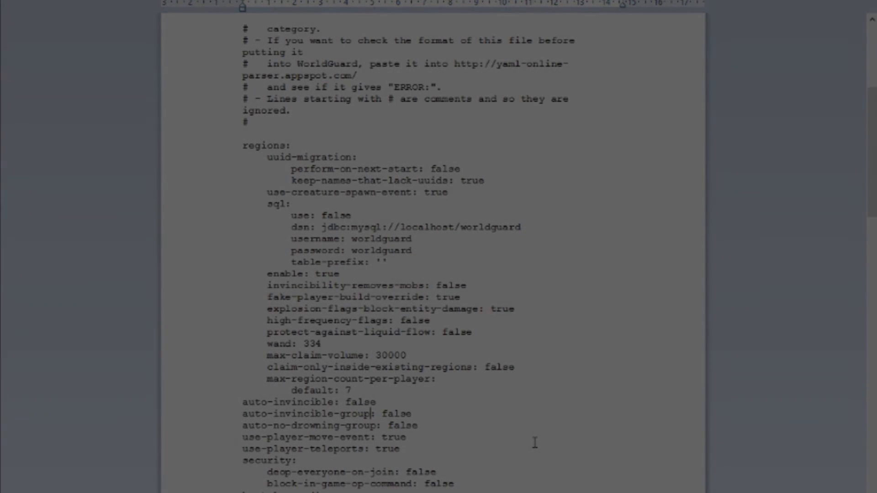